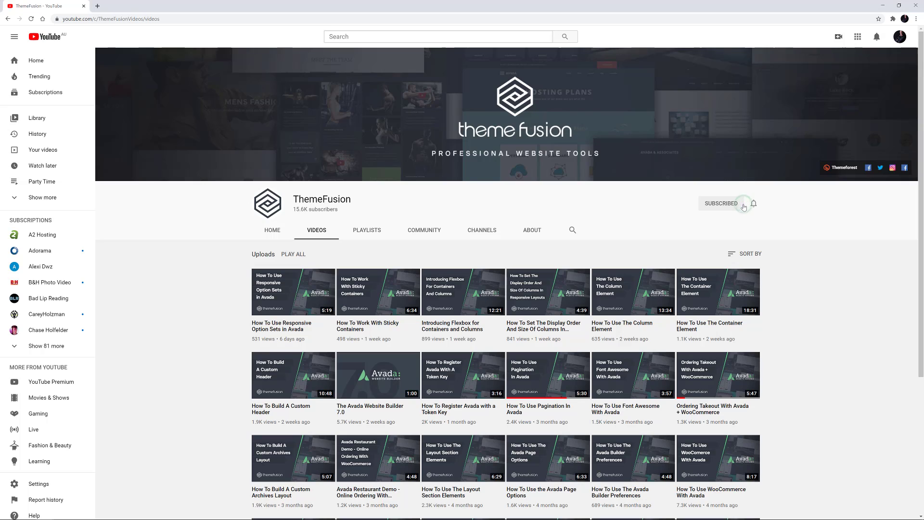
# Step: Subscribe to the ThemeFusion channel on YouTube
pyautogui.click(721, 203)
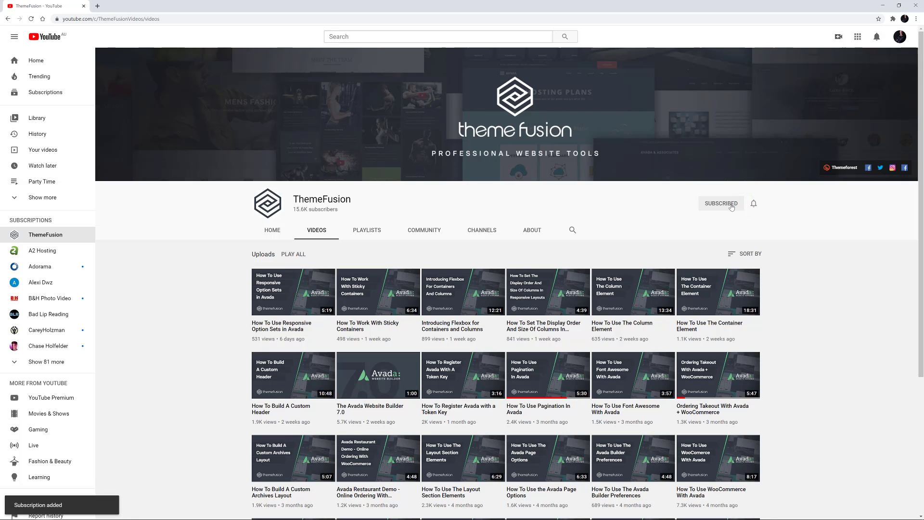
pyautogui.click(753, 203)
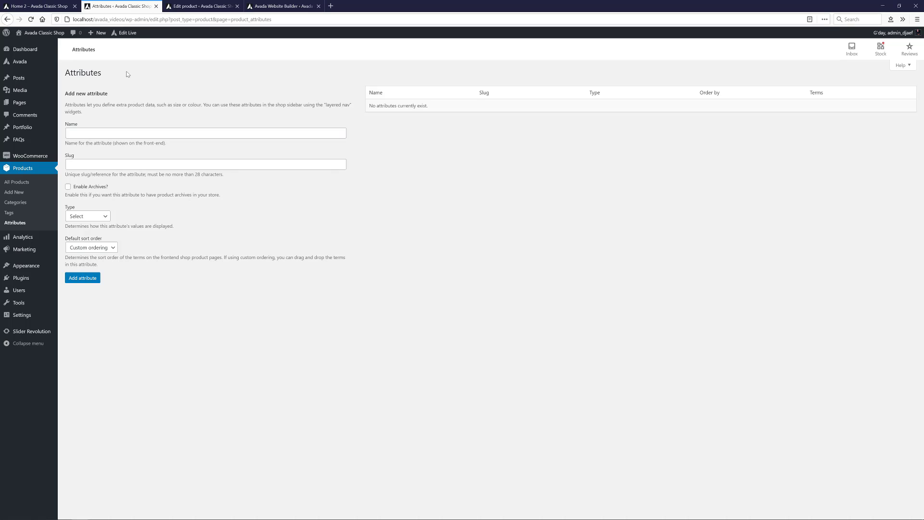
pyautogui.moveTo(103, 106)
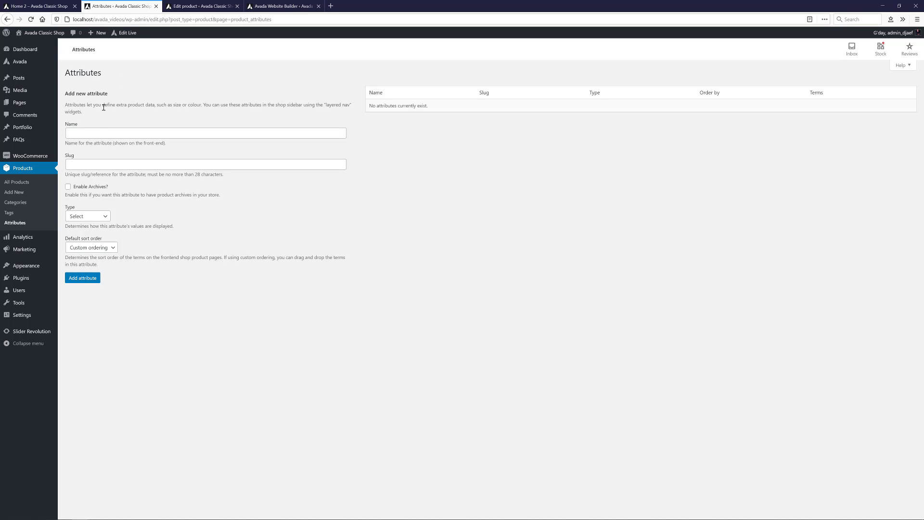
# Step: Create the Color attribute with the Avada Color swatch display type
pyautogui.write('c')
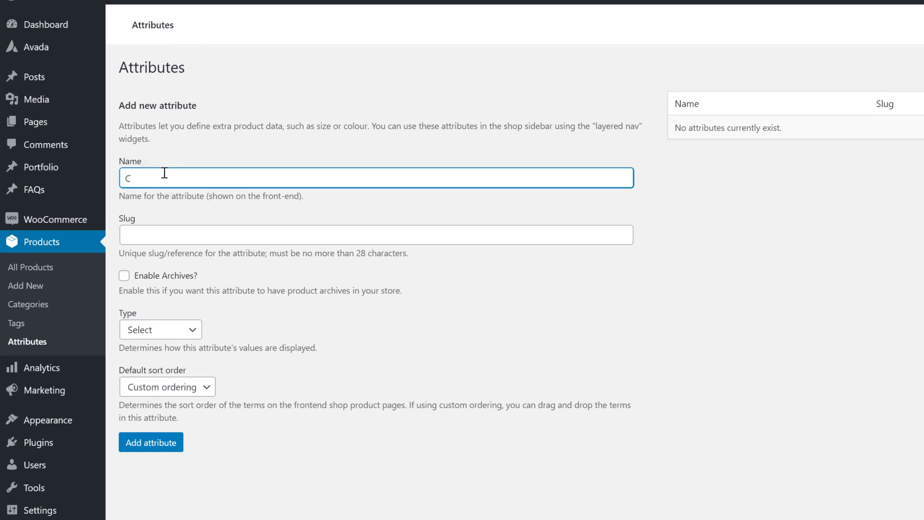
pyautogui.write('olor')
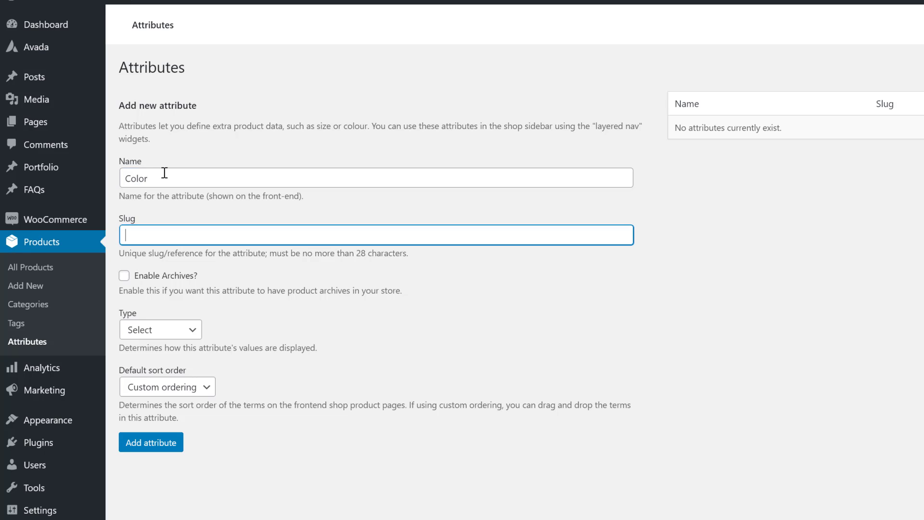
pyautogui.write('color')
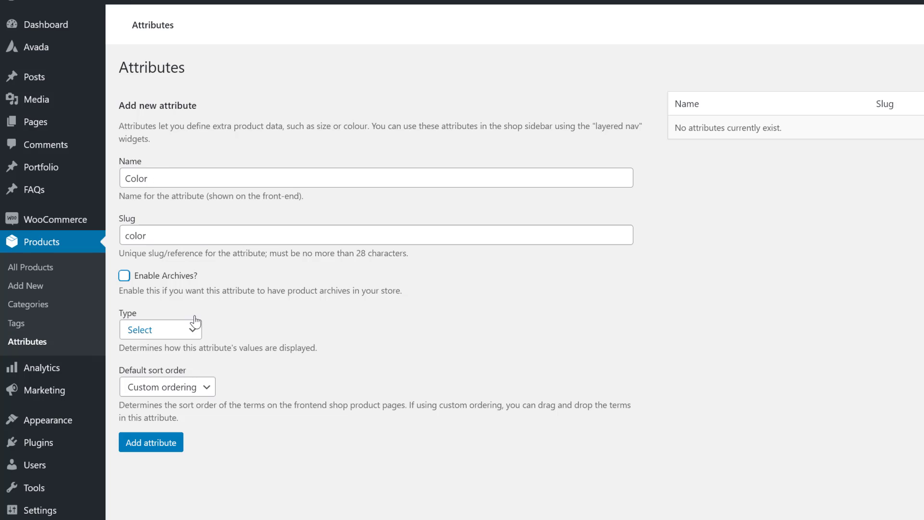
pyautogui.click(159, 329)
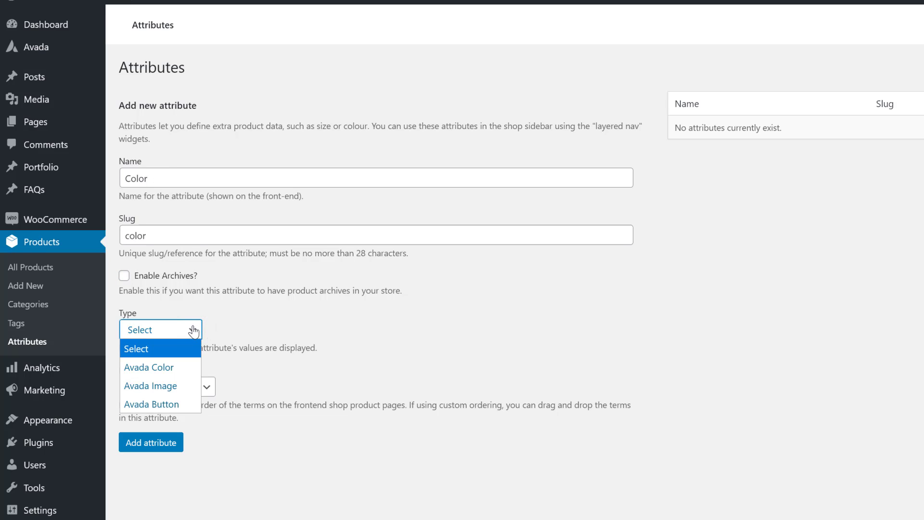
pyautogui.moveTo(195, 330)
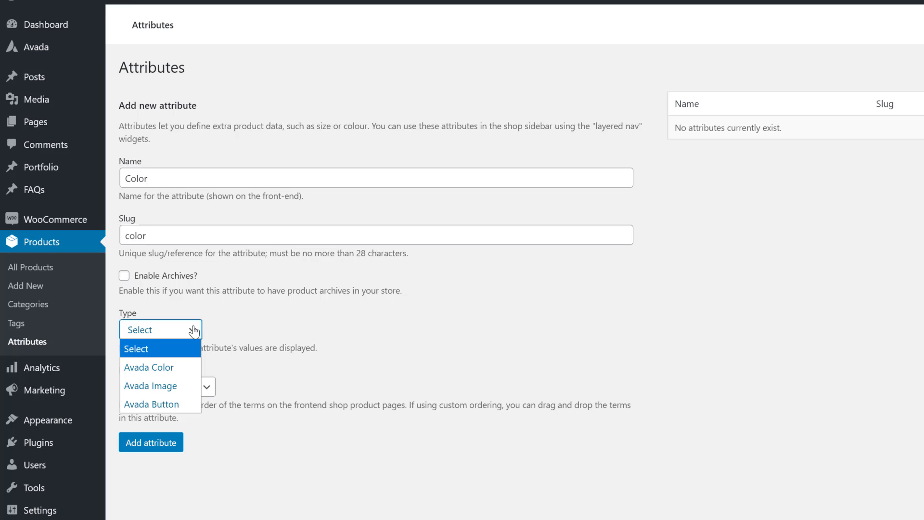
pyautogui.click(148, 366)
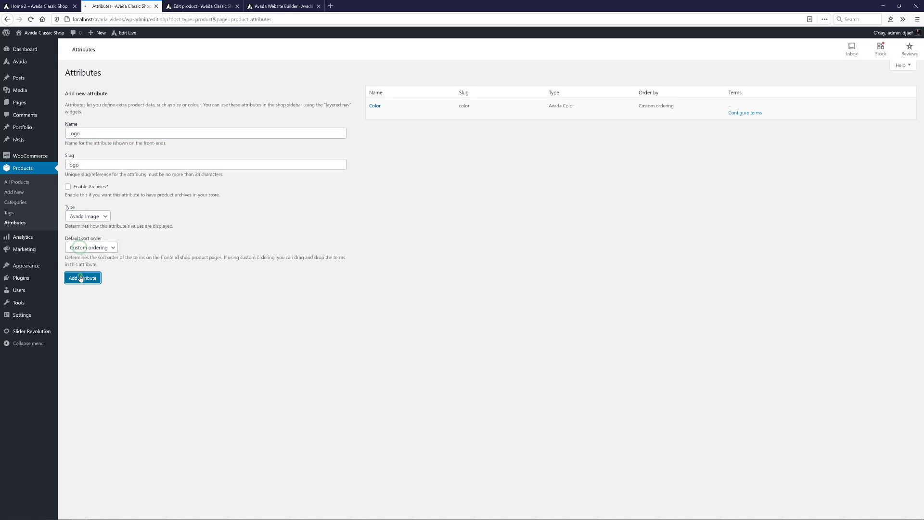
# Step: Create the Logo attribute as Avada Image and the Size attribute as Avada Button
pyautogui.click(83, 278)
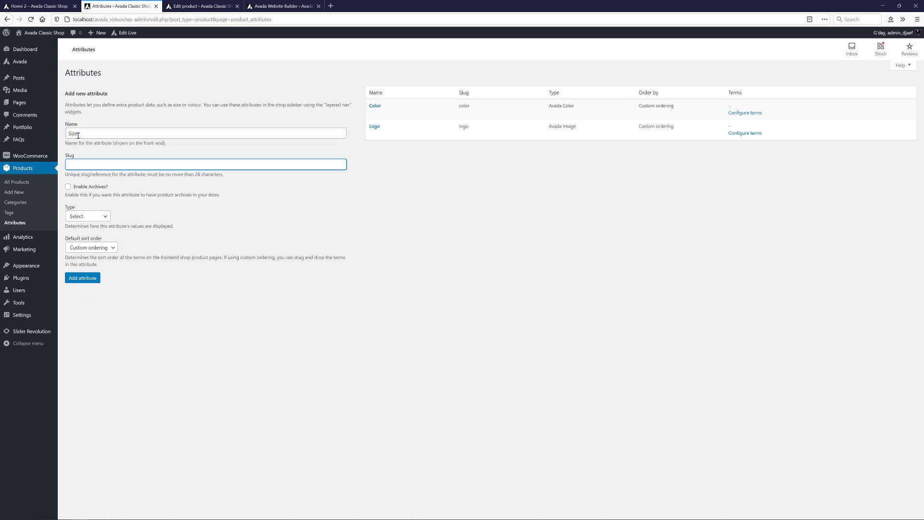
pyautogui.click(82, 277)
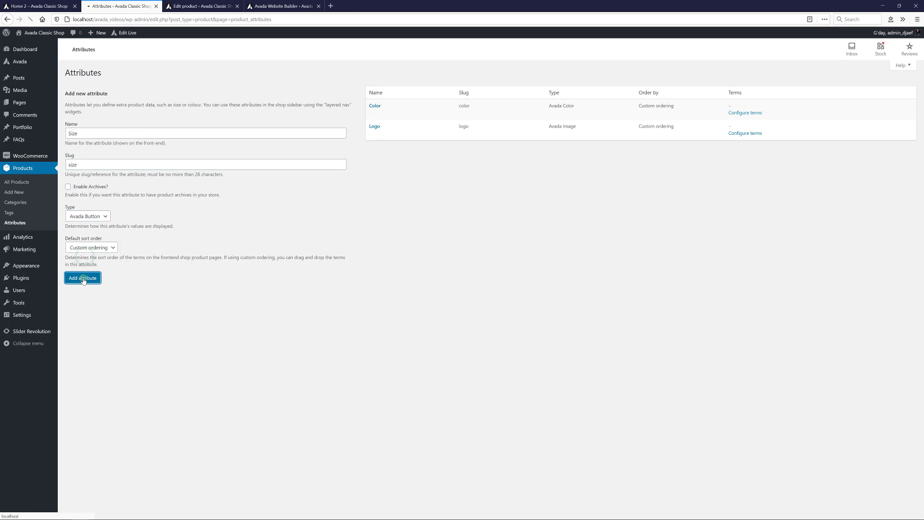
pyautogui.click(83, 277)
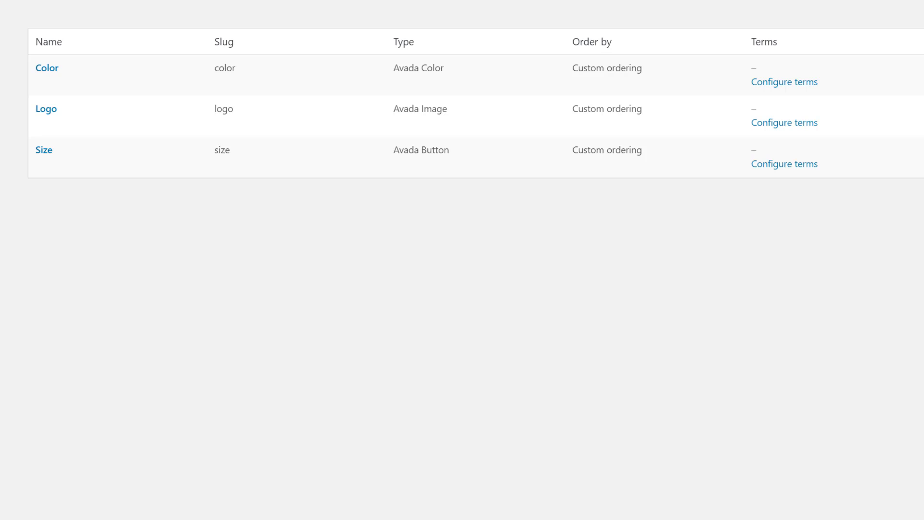
pyautogui.moveTo(706, 34)
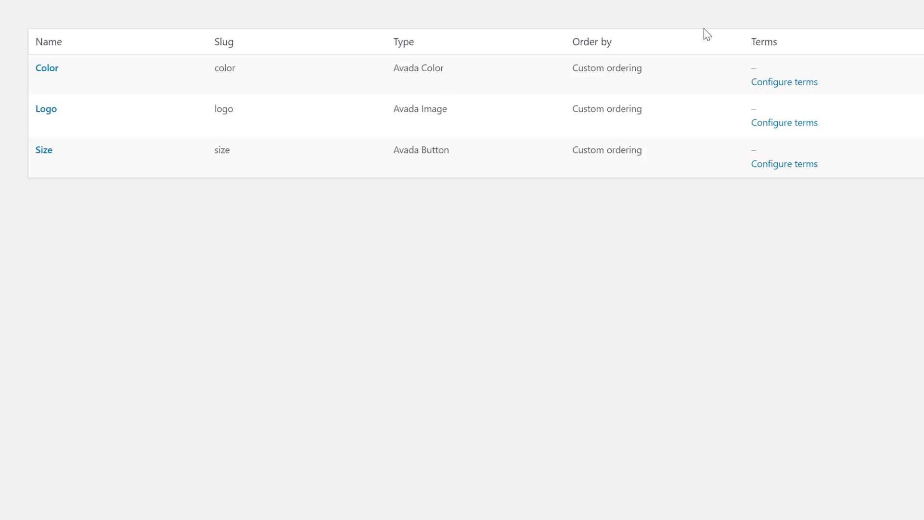
# Step: Open Configure terms for the Color attribute
pyautogui.click(784, 81)
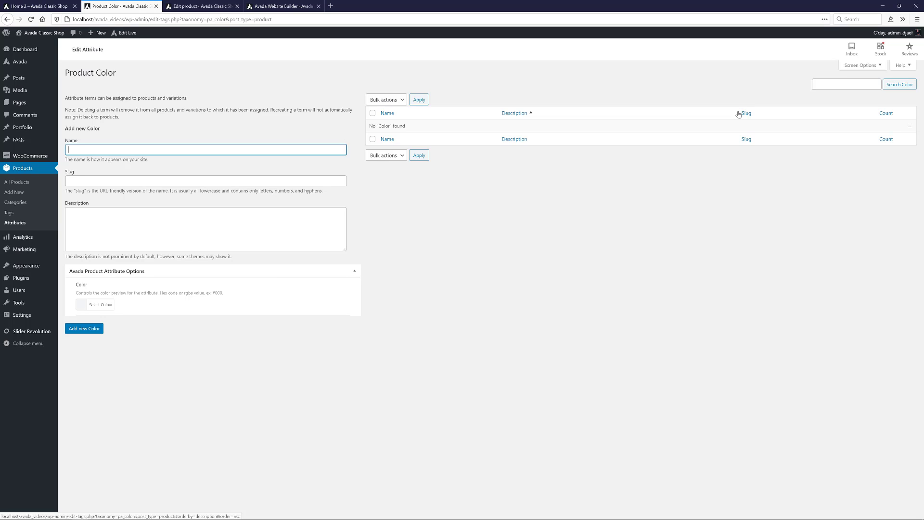
pyautogui.moveTo(738, 112)
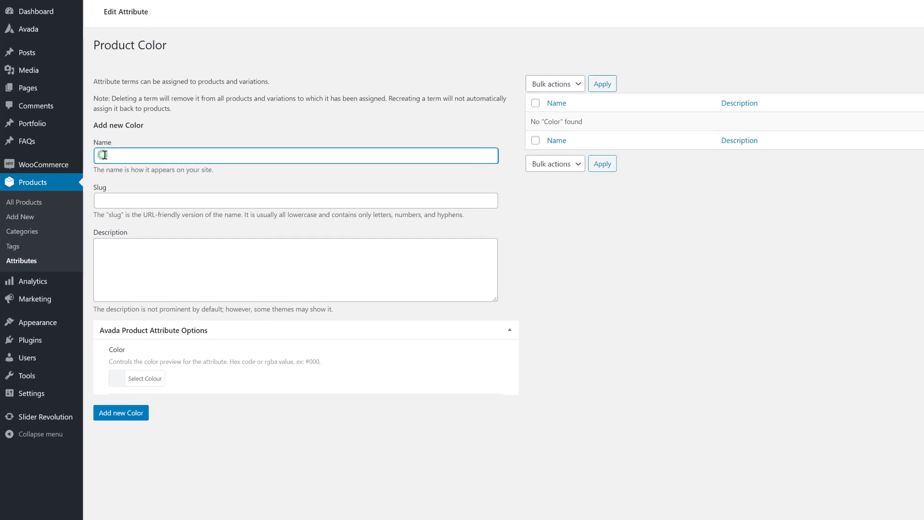
# Step: Add a White colour term with its matching swatch colour
pyautogui.write('White')
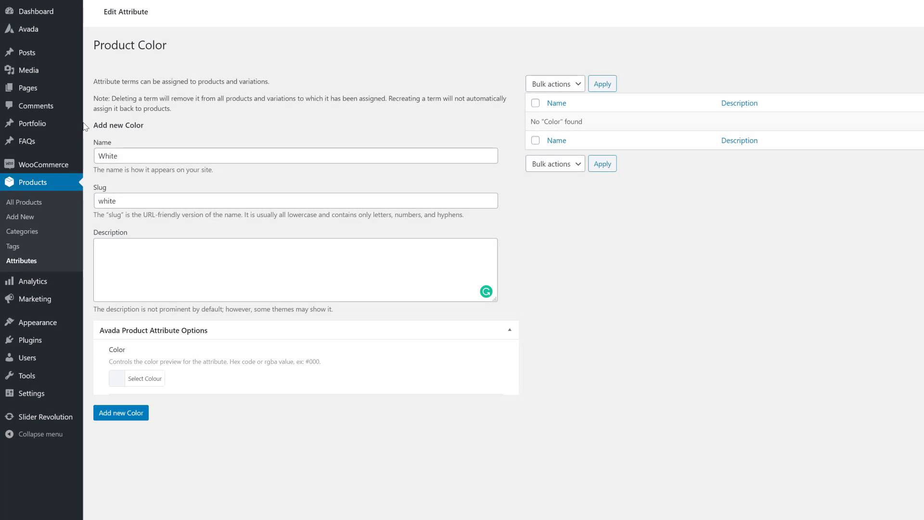
pyautogui.moveTo(116, 332)
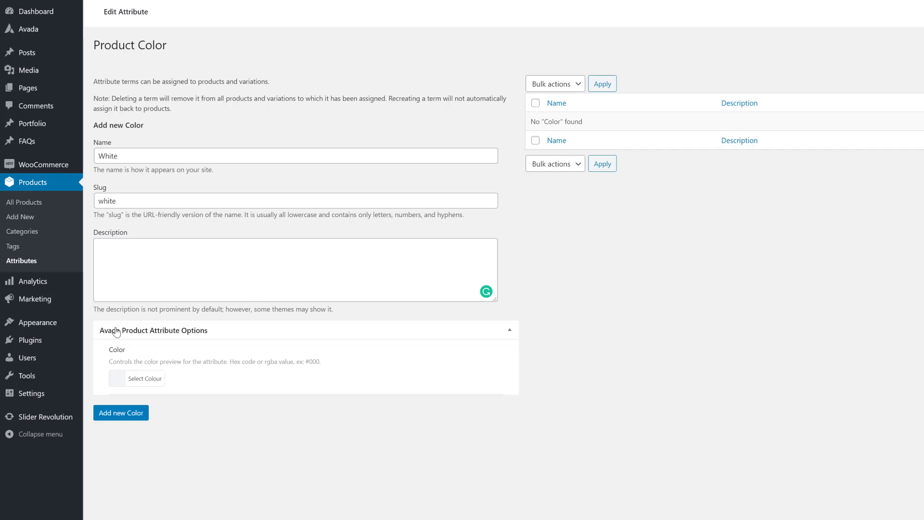
pyautogui.click(136, 378)
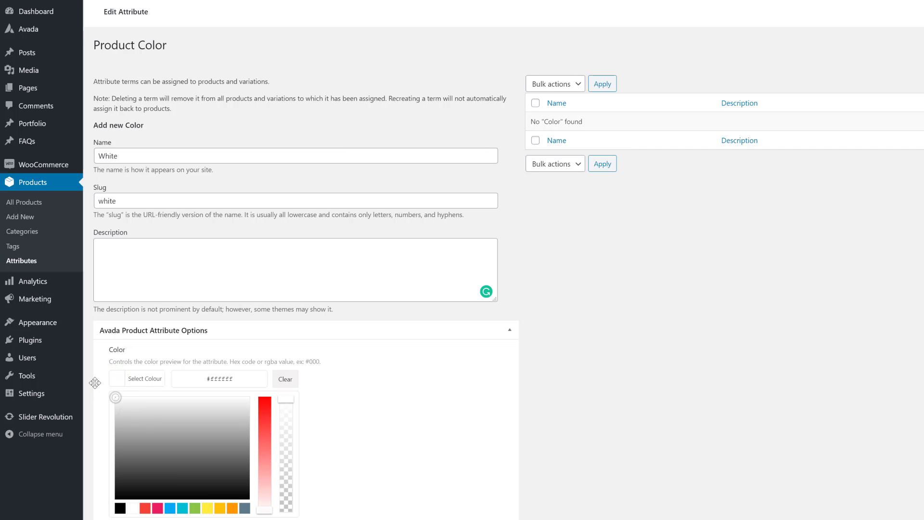
pyautogui.click(122, 413)
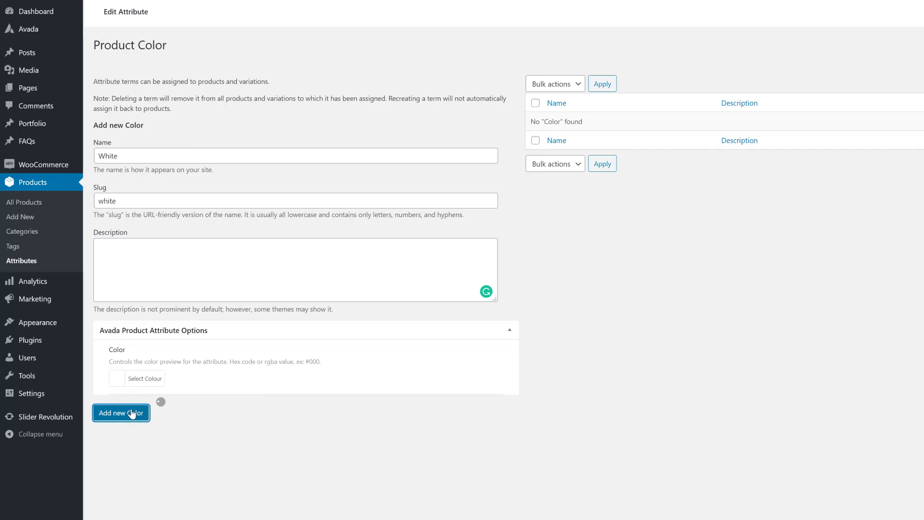
pyautogui.click(122, 413)
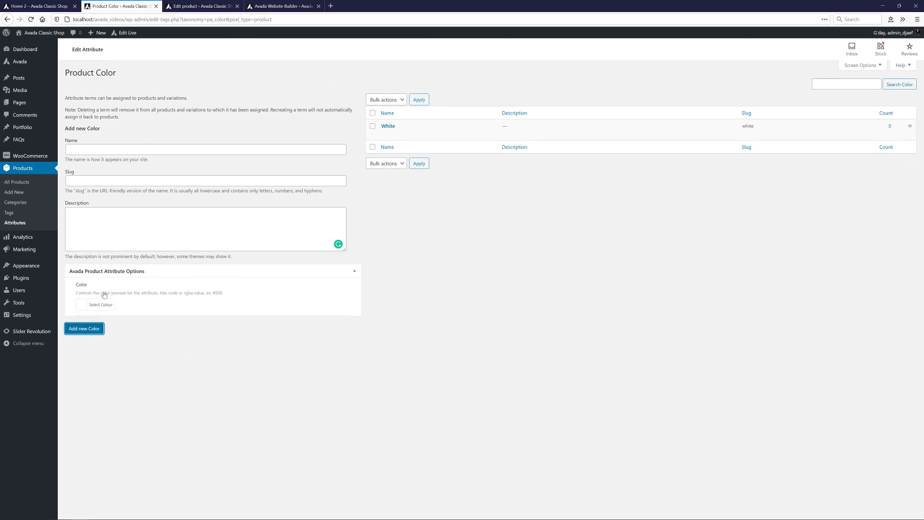
# Step: Add Black, Blue and Red colour terms with swatches, then return to the attributes list
pyautogui.click(101, 305)
pyautogui.write('blue')
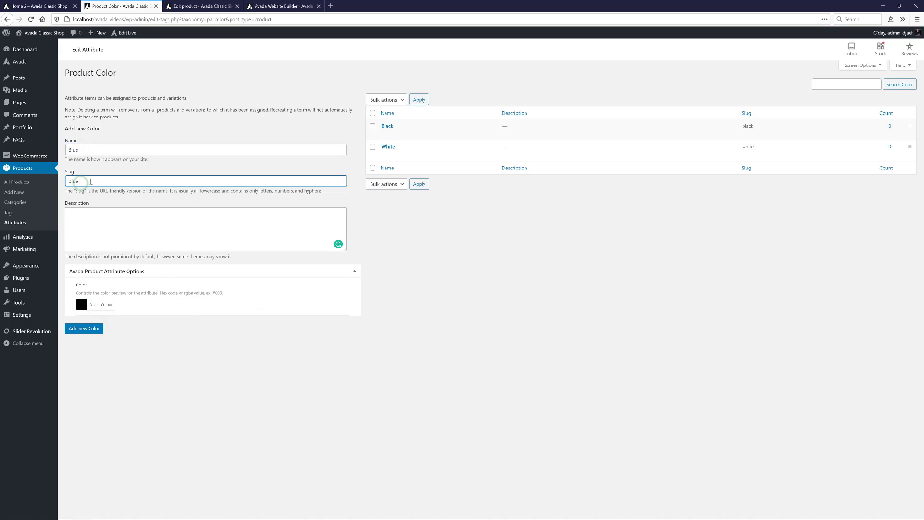
pyautogui.click(81, 305)
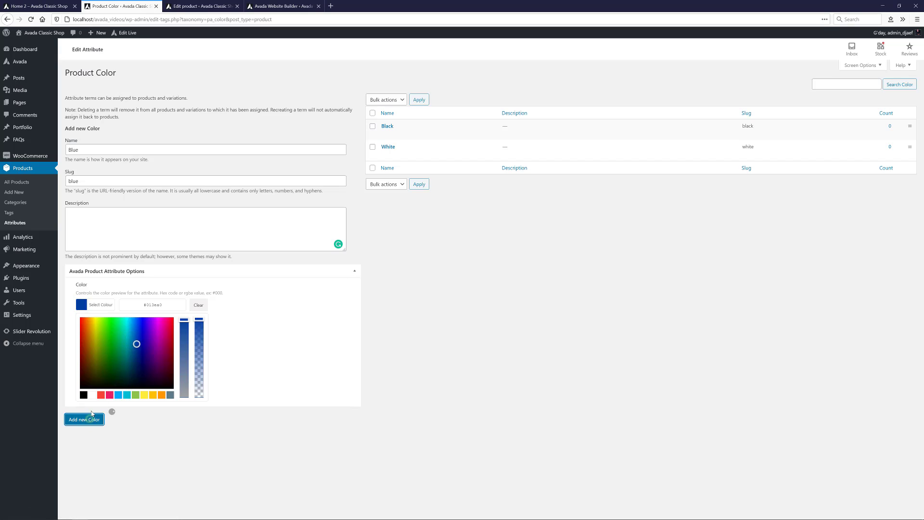
pyautogui.click(84, 419)
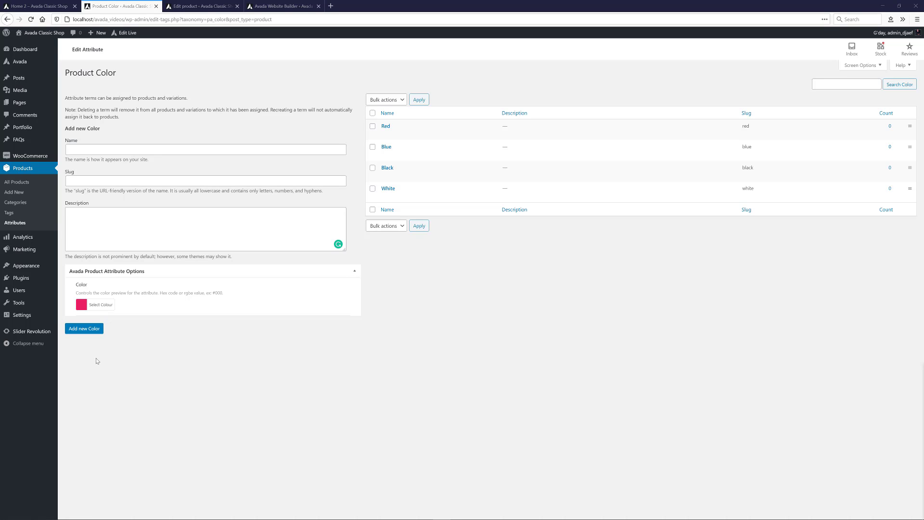
pyautogui.click(15, 222)
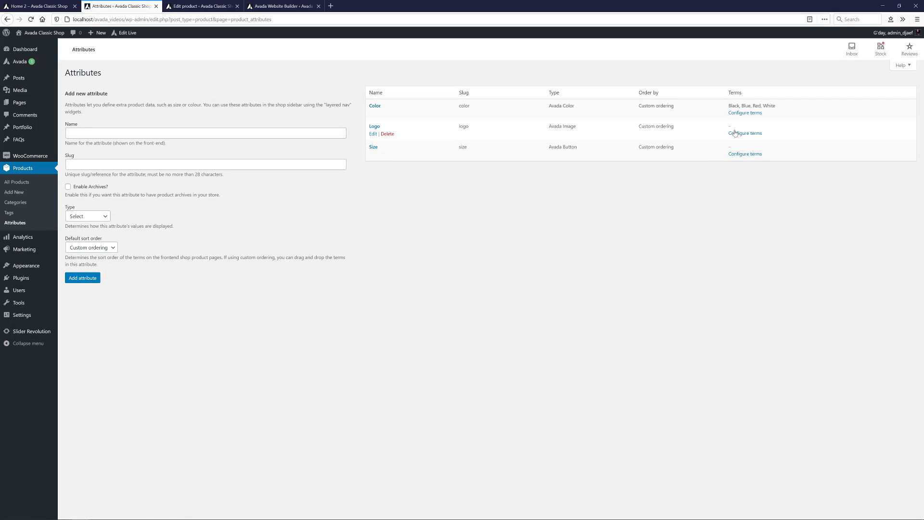
# Step: Add an Avada Logo term to the Logo attribute with the dark Avada logo image
pyautogui.click(744, 132)
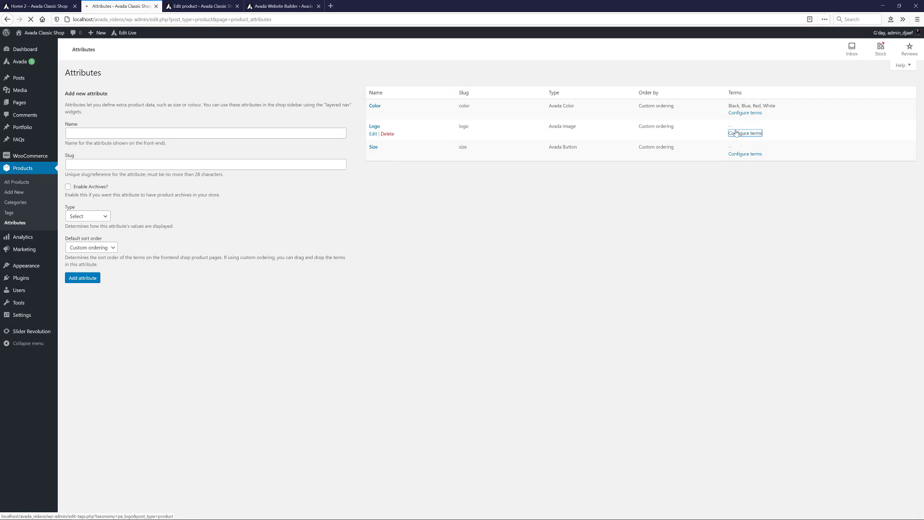
pyautogui.click(744, 133)
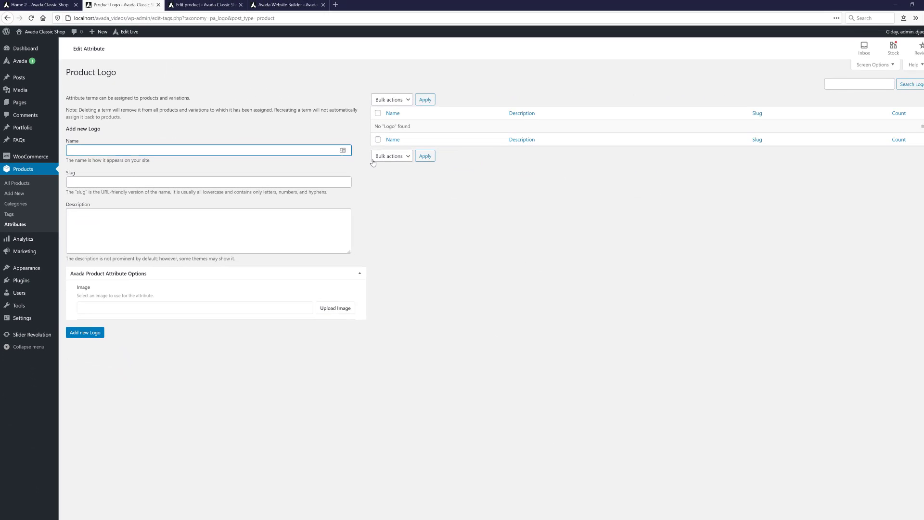
pyautogui.click(206, 150)
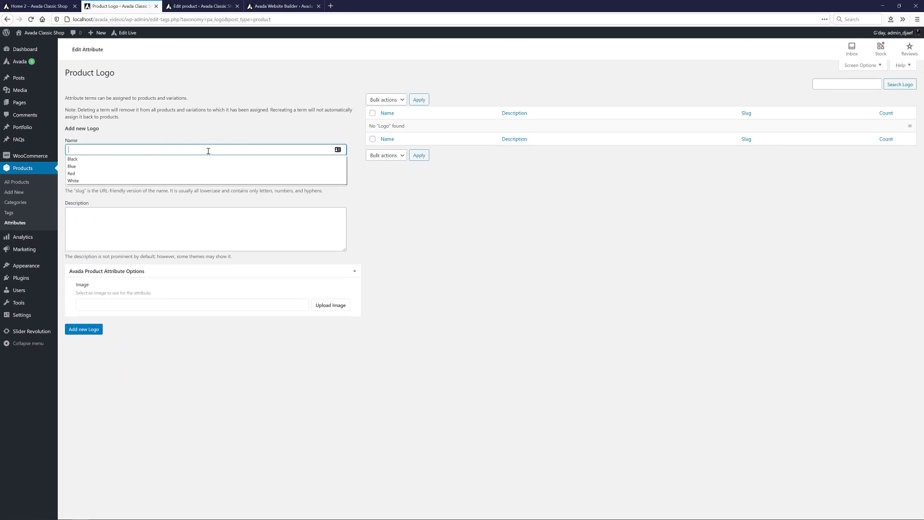
pyautogui.write('Avada Logo')
pyautogui.write('avada-l')
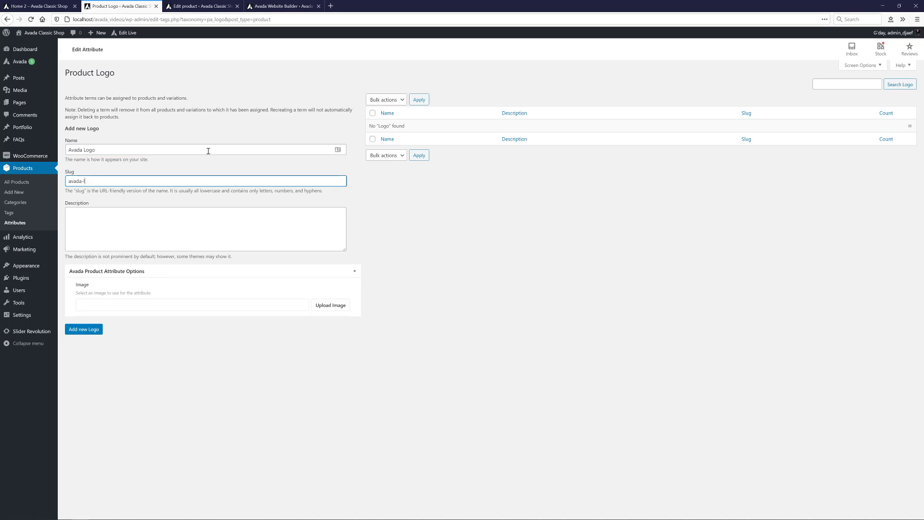
pyautogui.click(331, 306)
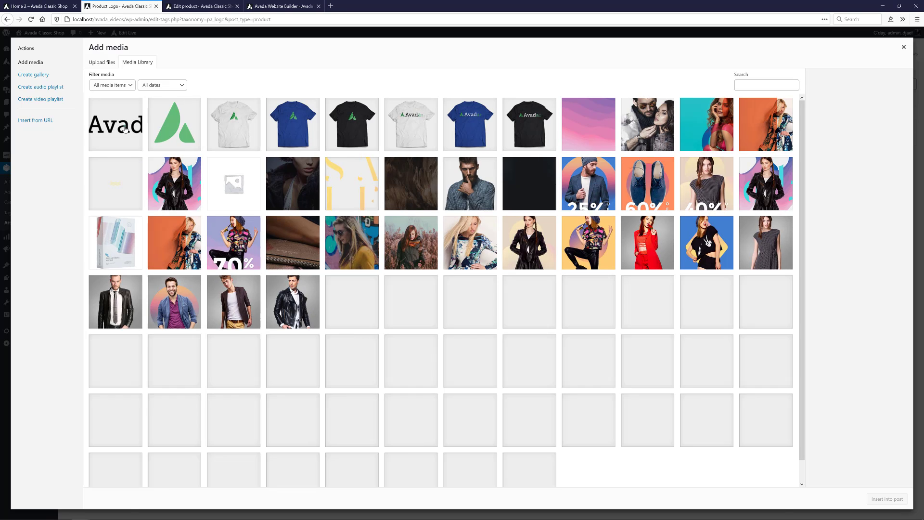
pyautogui.click(903, 47)
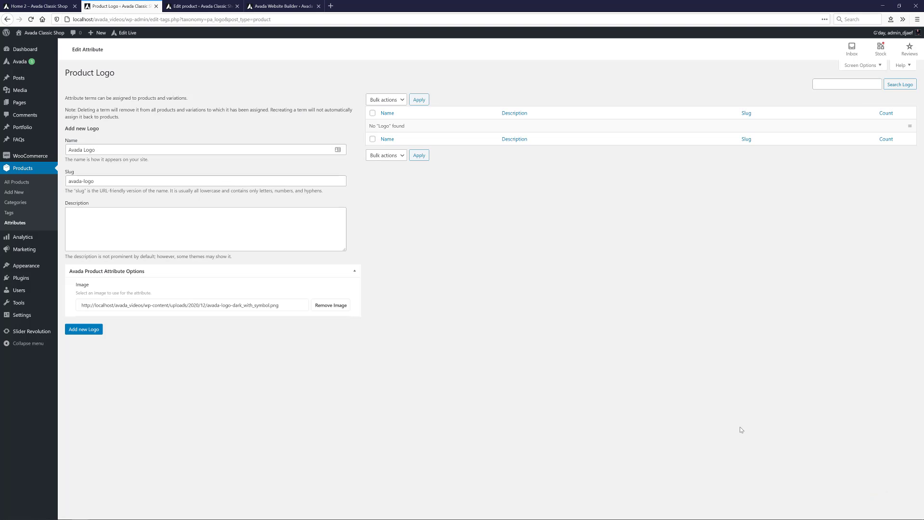
pyautogui.click(84, 329)
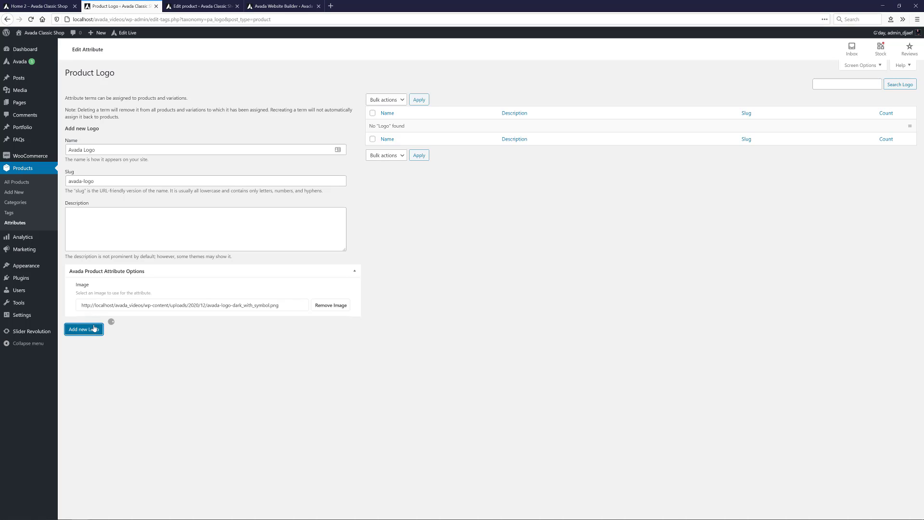
pyautogui.click(83, 329)
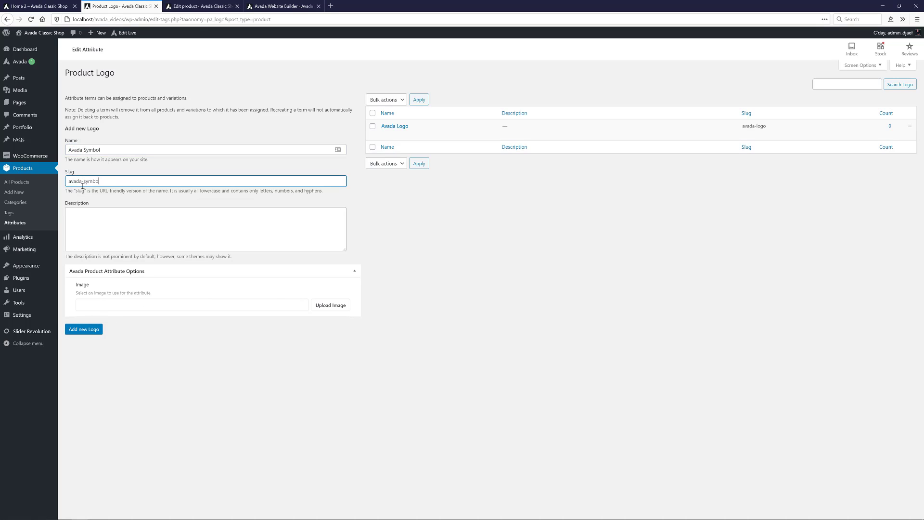
# Step: Add an Avada Symbol term with the Avada symbol image
pyautogui.click(330, 305)
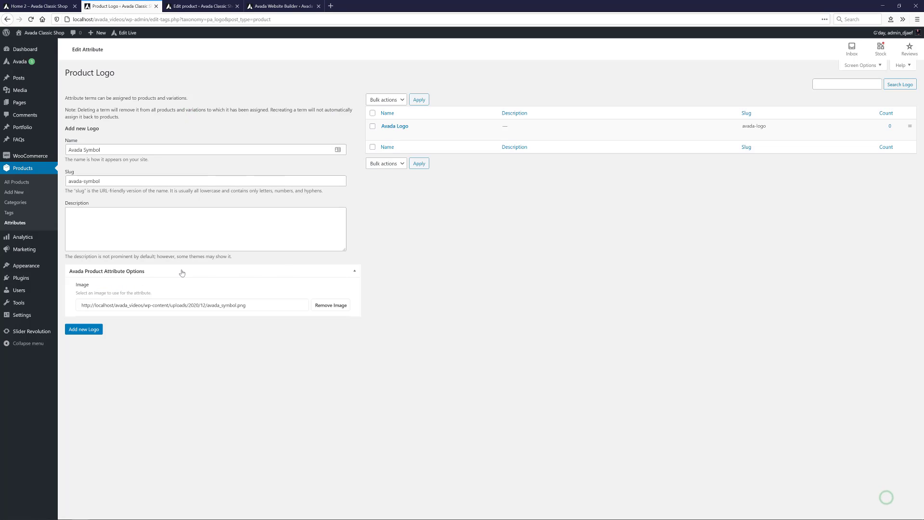
pyautogui.click(83, 329)
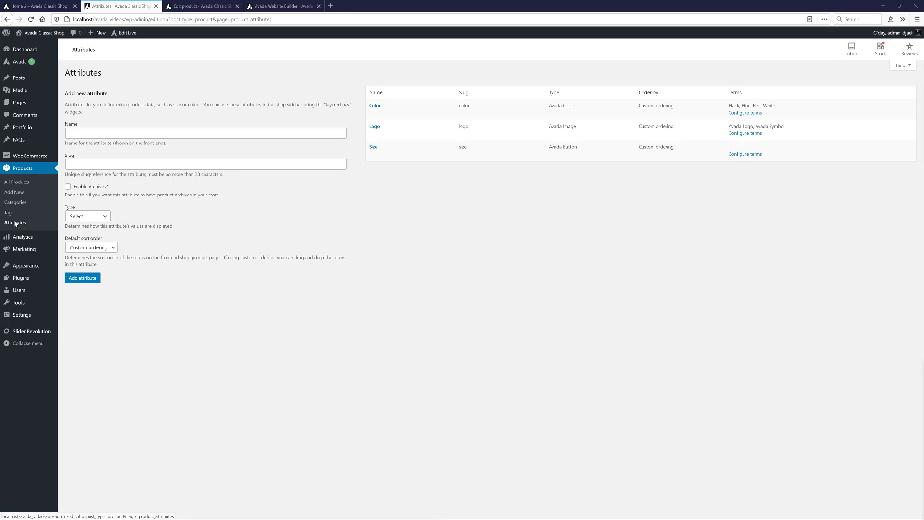
pyautogui.moveTo(744, 154)
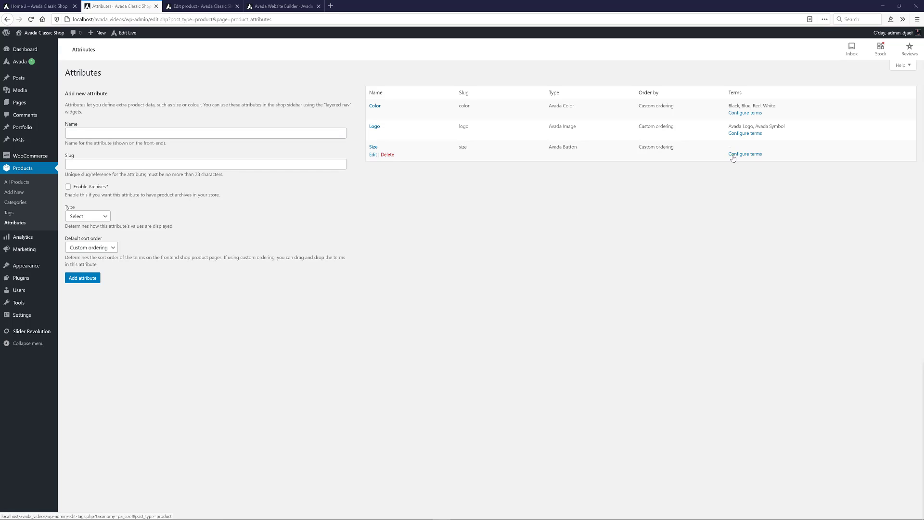
# Step: Add Small, Medium, Large and XLarge terms to the Size attribute
pyautogui.click(745, 154)
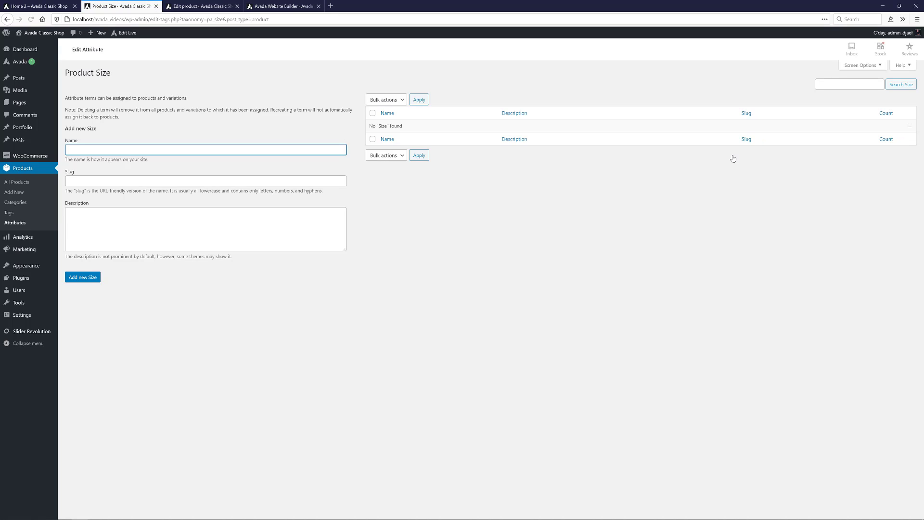
pyautogui.write('Small')
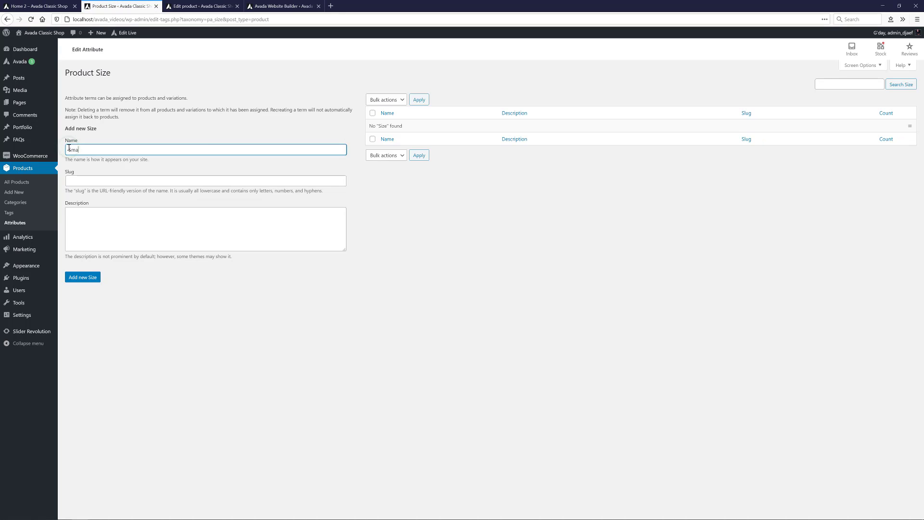
pyautogui.click(83, 277)
pyautogui.write('Medium')
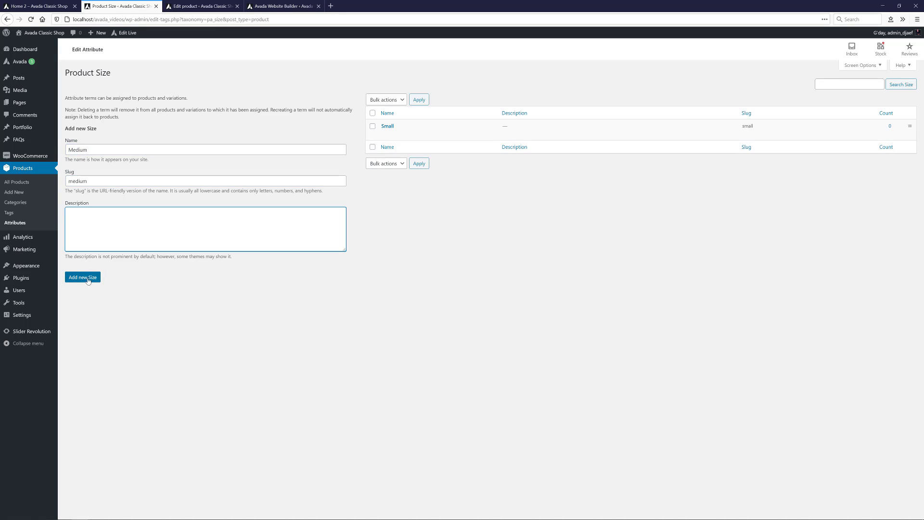
pyautogui.click(83, 278)
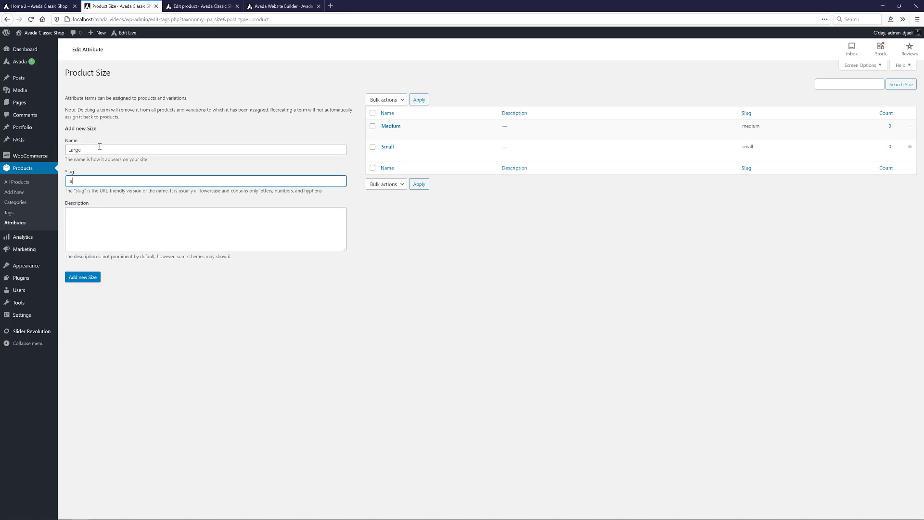
pyautogui.click(83, 278)
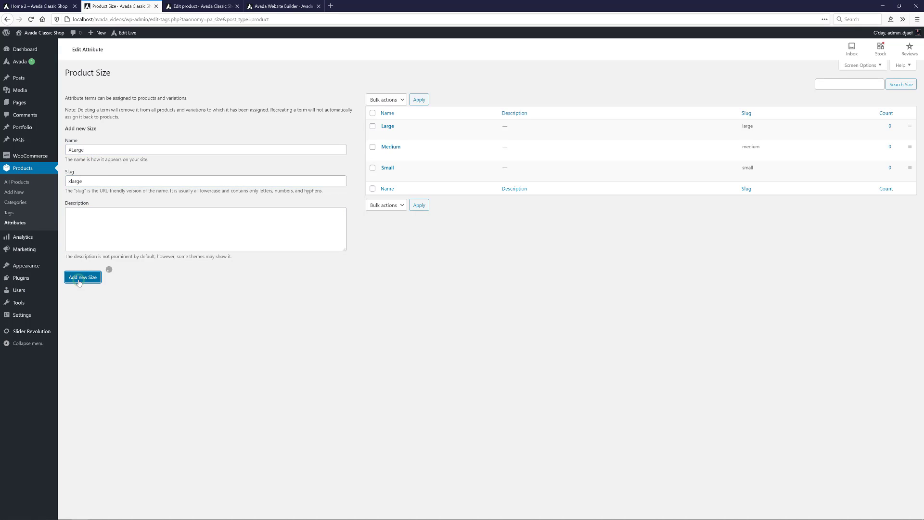
pyautogui.click(83, 277)
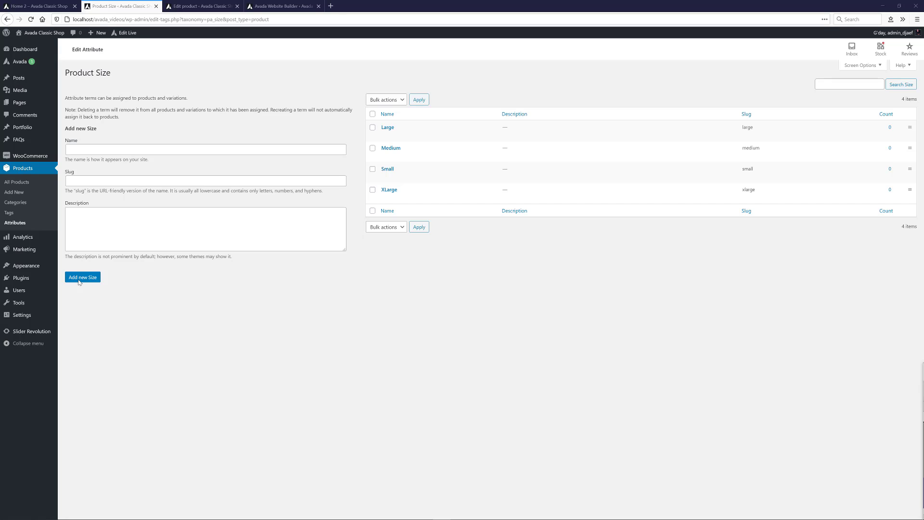
# Step: Set the Avada T-Shirt's product type to Variable product in the editor
pyautogui.click(200, 6)
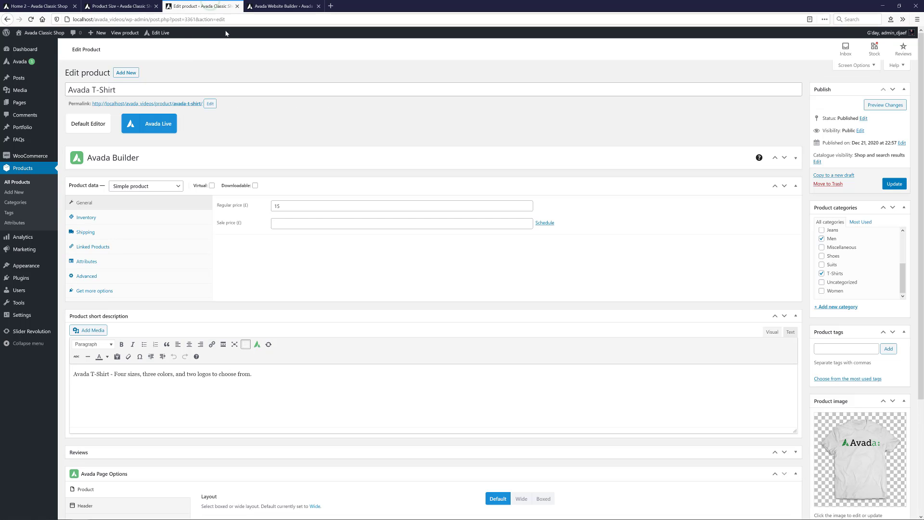
pyautogui.click(92, 90)
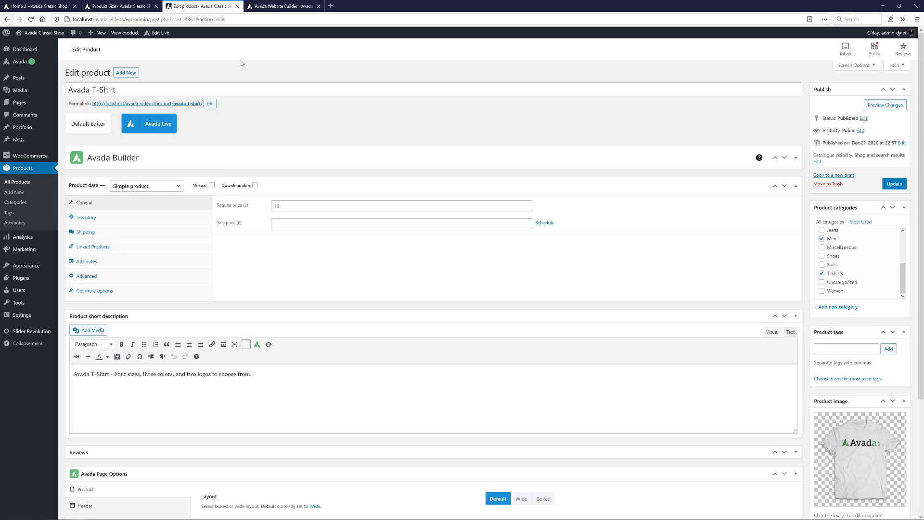
pyautogui.click(145, 186)
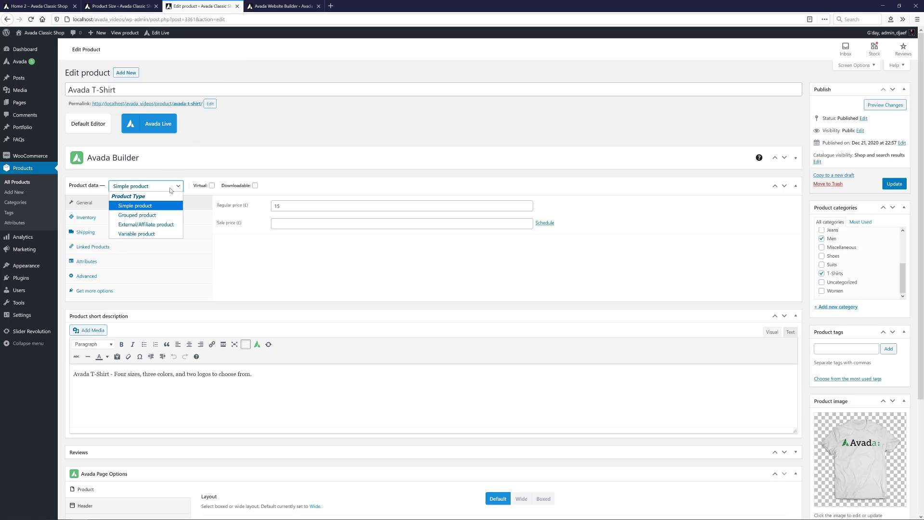
pyautogui.click(136, 233)
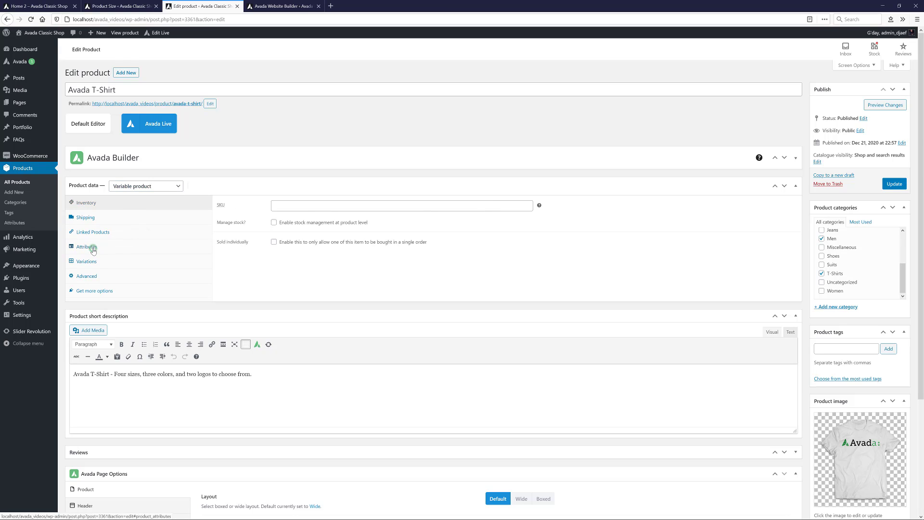
# Step: Add the Color attribute with White, Blue and Black values, used for variations, and save
pyautogui.click(87, 246)
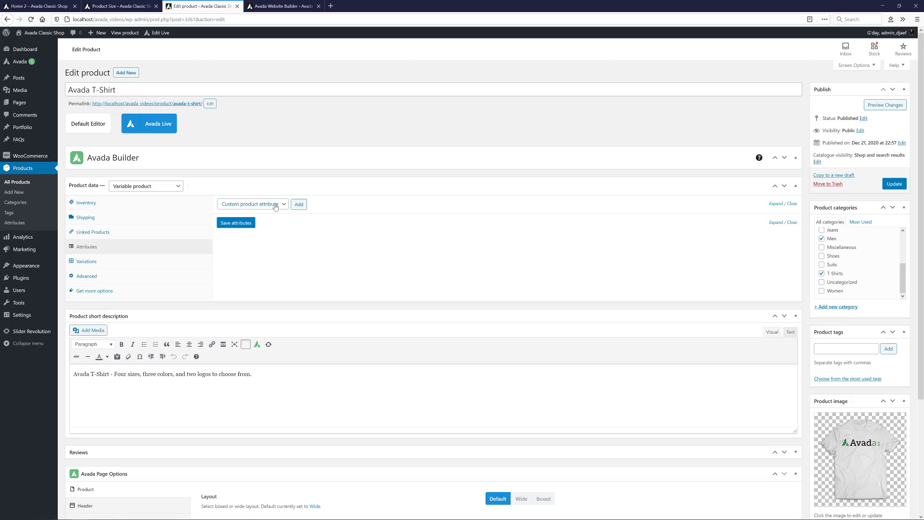
pyautogui.click(252, 203)
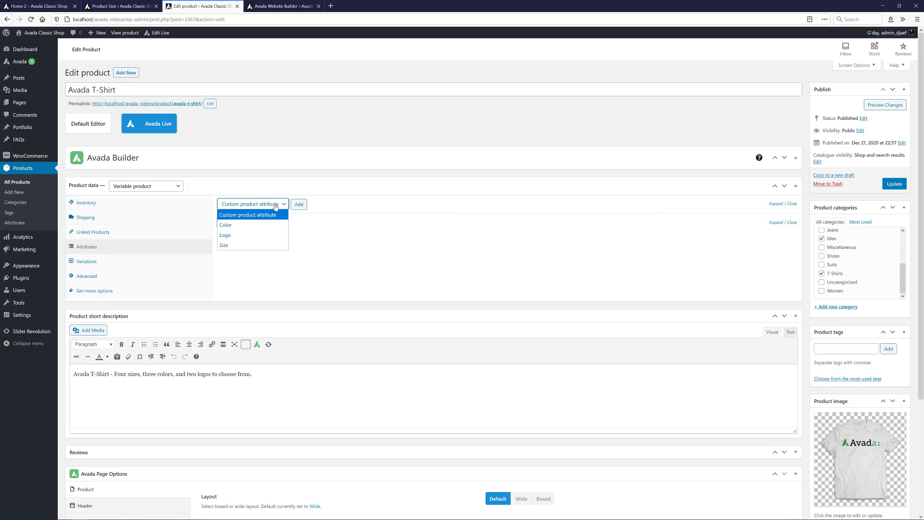
pyautogui.click(226, 225)
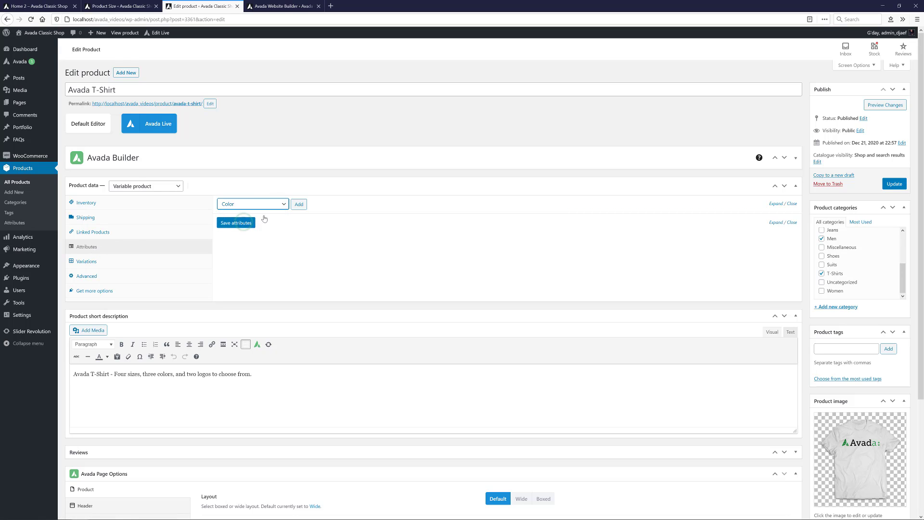
pyautogui.click(234, 223)
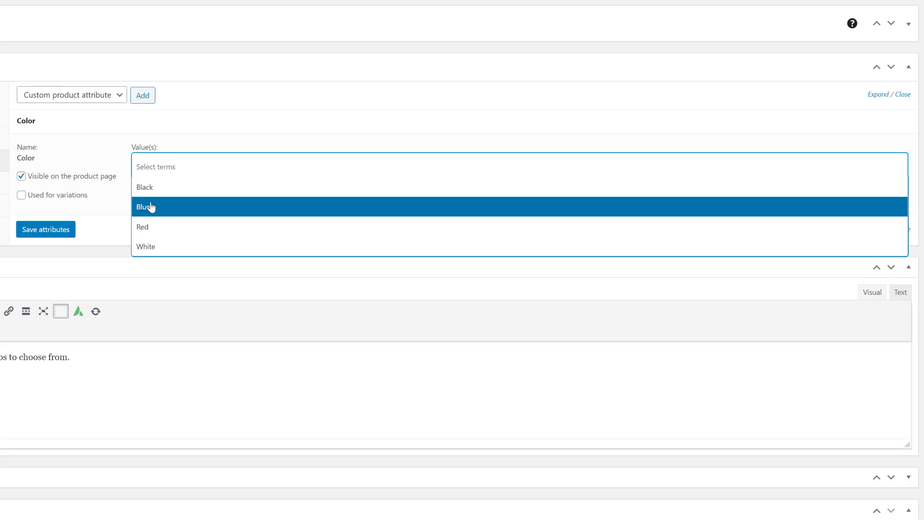
pyautogui.moveTo(145, 247)
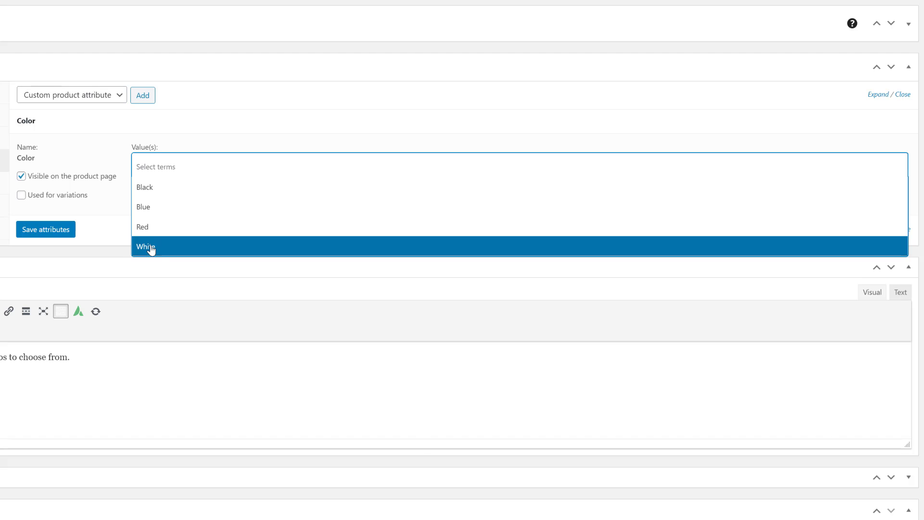
pyautogui.click(145, 246)
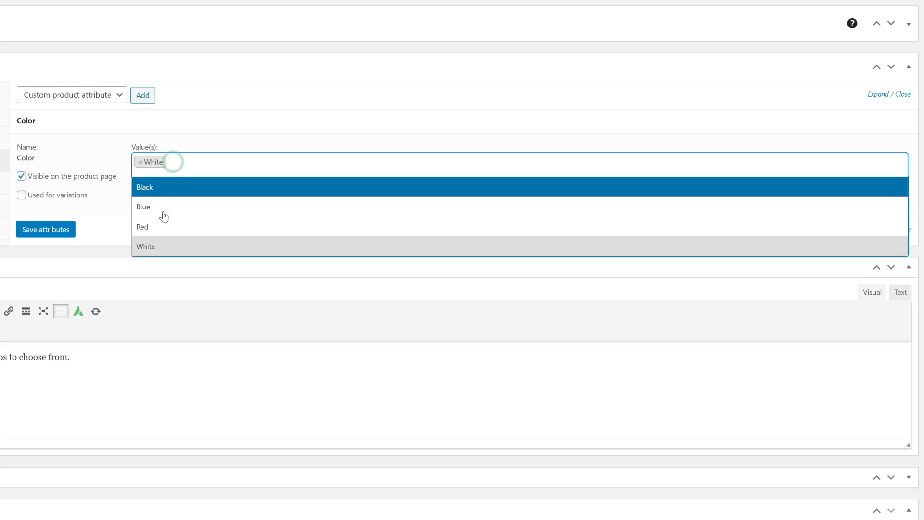
pyautogui.click(143, 206)
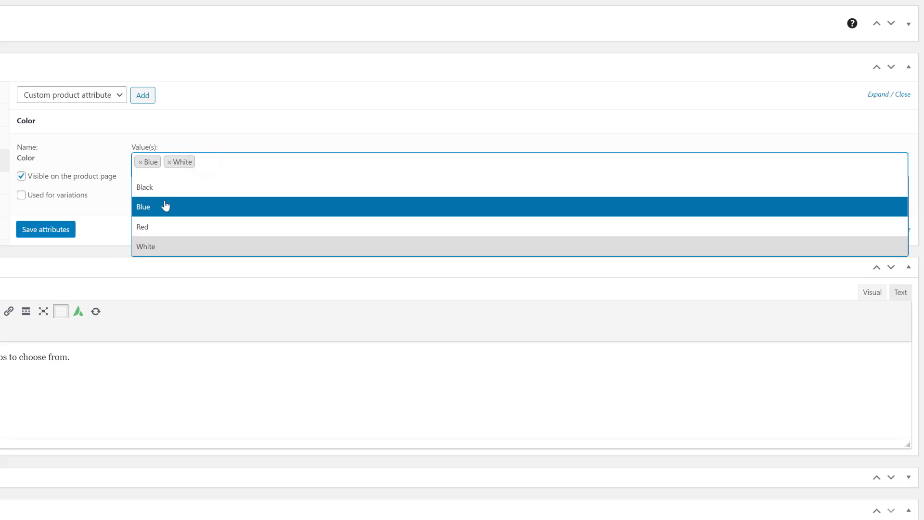
pyautogui.moveTo(162, 188)
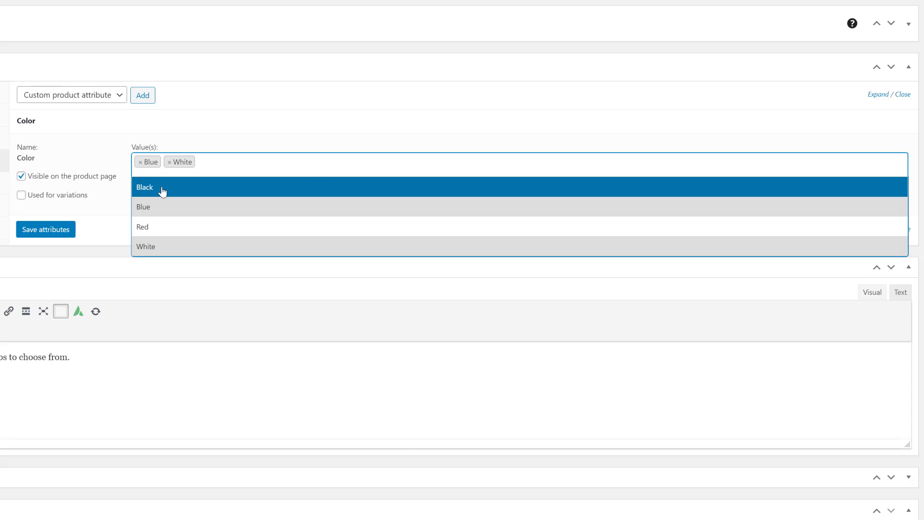
pyautogui.click(145, 187)
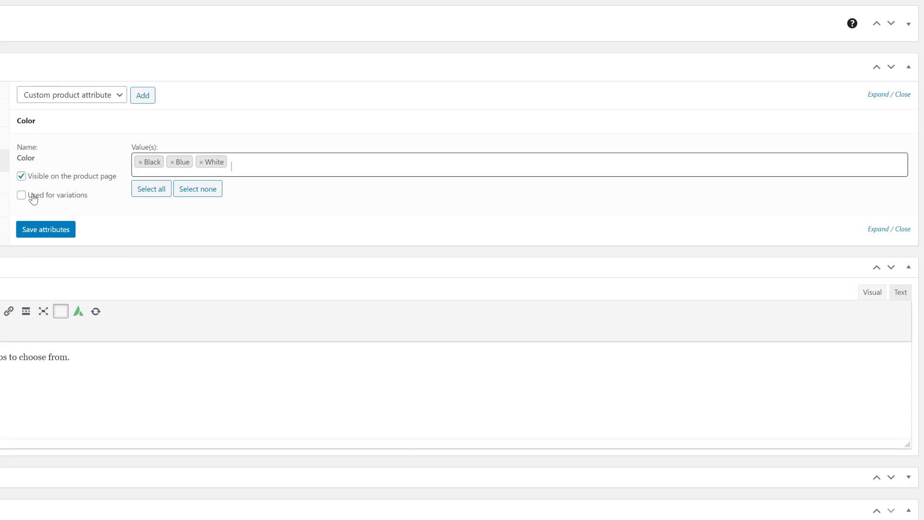
pyautogui.click(21, 194)
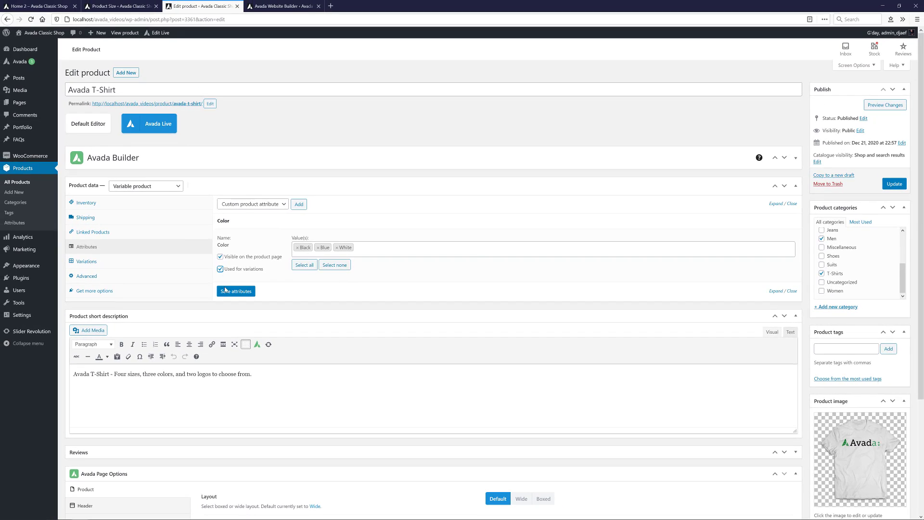
pyautogui.click(236, 290)
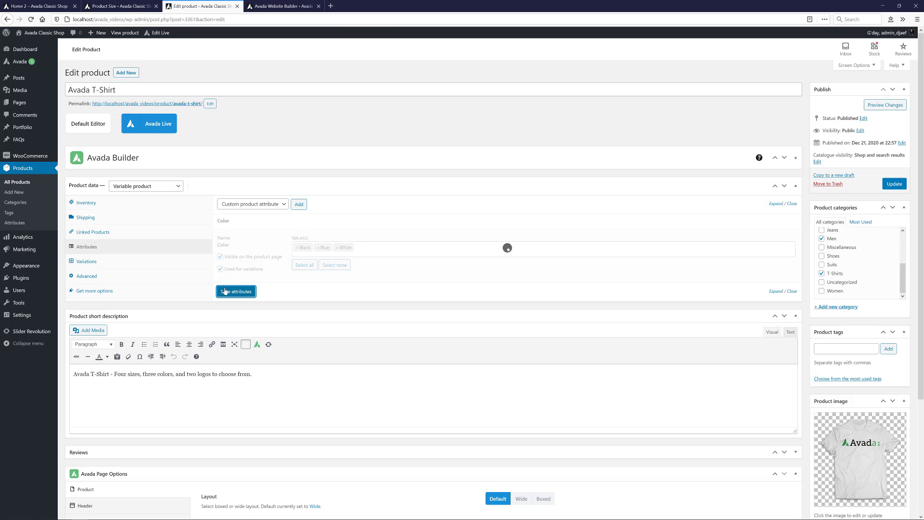
# Step: Add the Logo attribute to the product with every logo term included
pyautogui.click(236, 291)
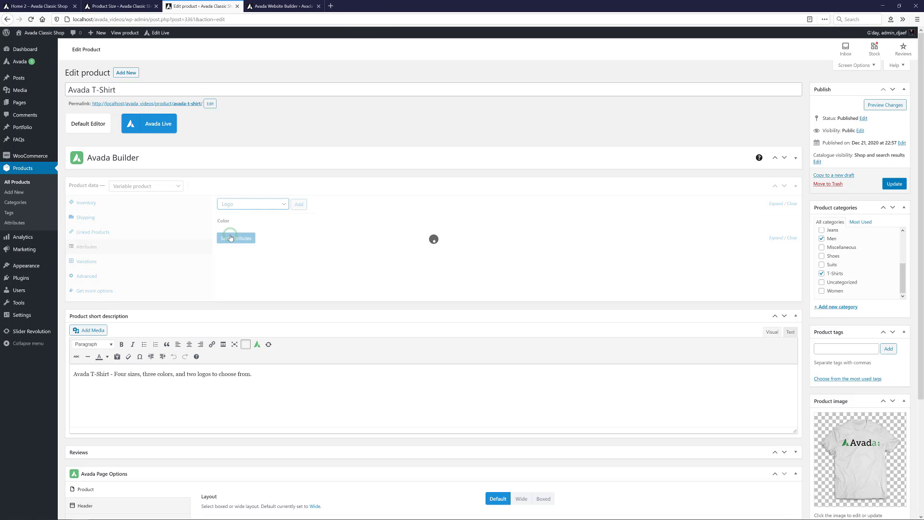
pyautogui.click(236, 237)
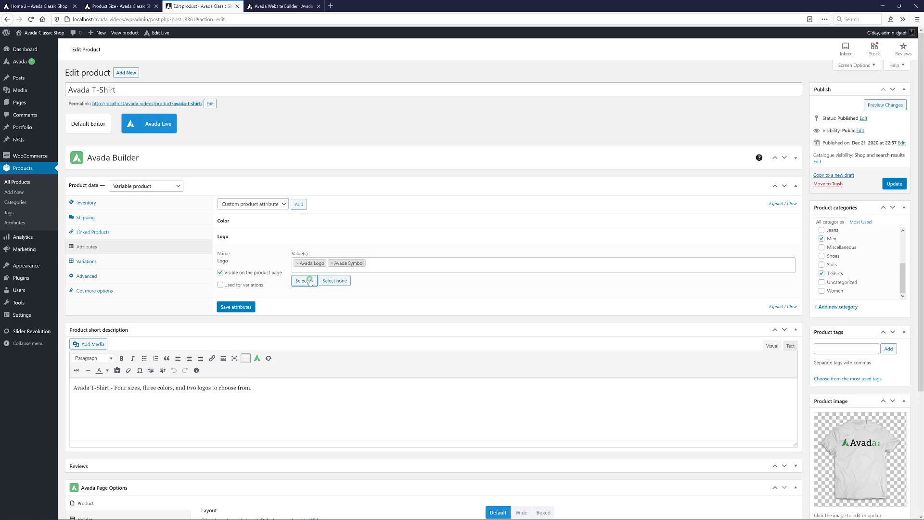
pyautogui.click(252, 205)
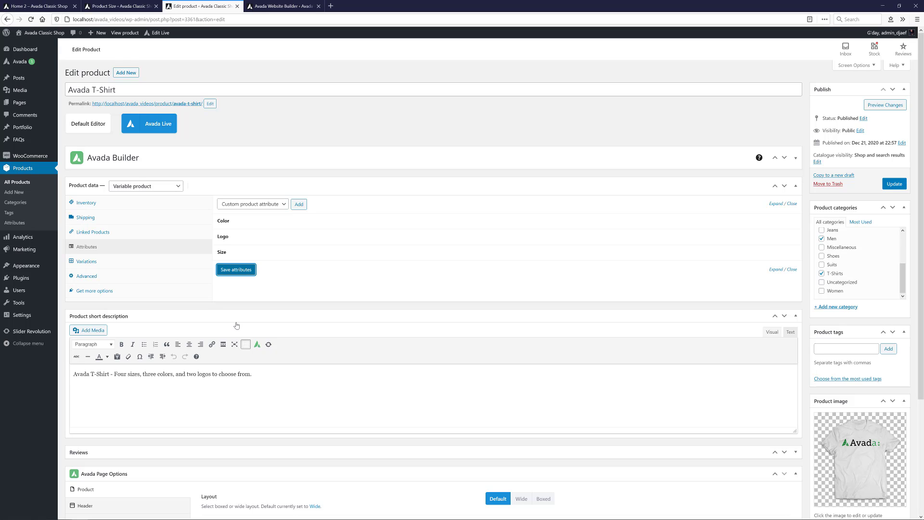
# Step: Add a single catch-all variation and review its colour and logo options
pyautogui.click(86, 261)
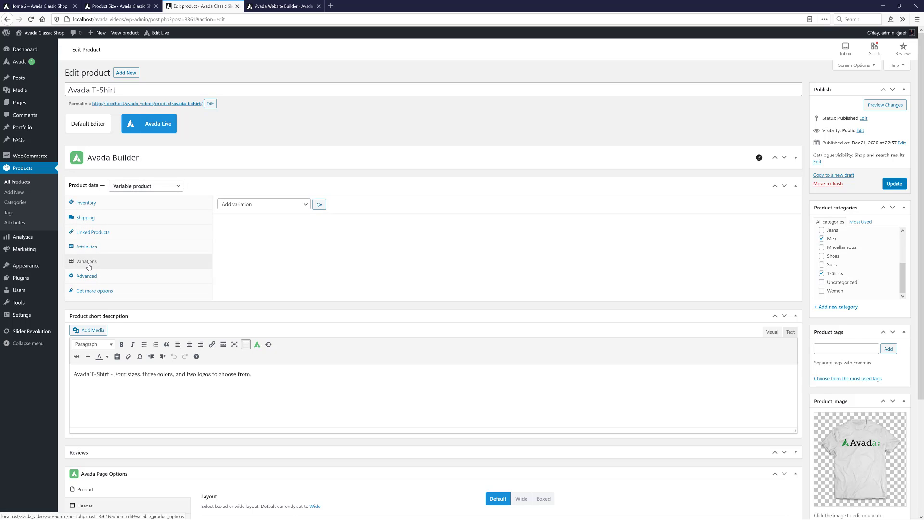
pyautogui.click(266, 204)
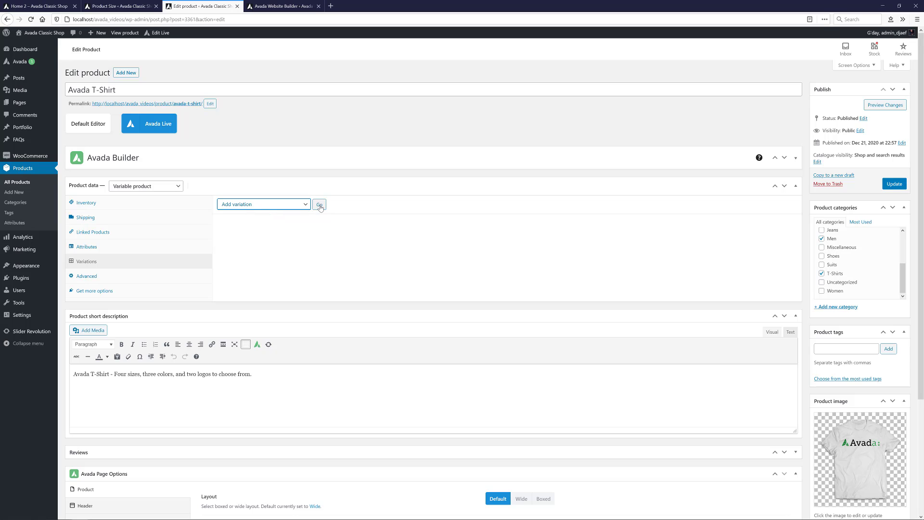
pyautogui.click(319, 204)
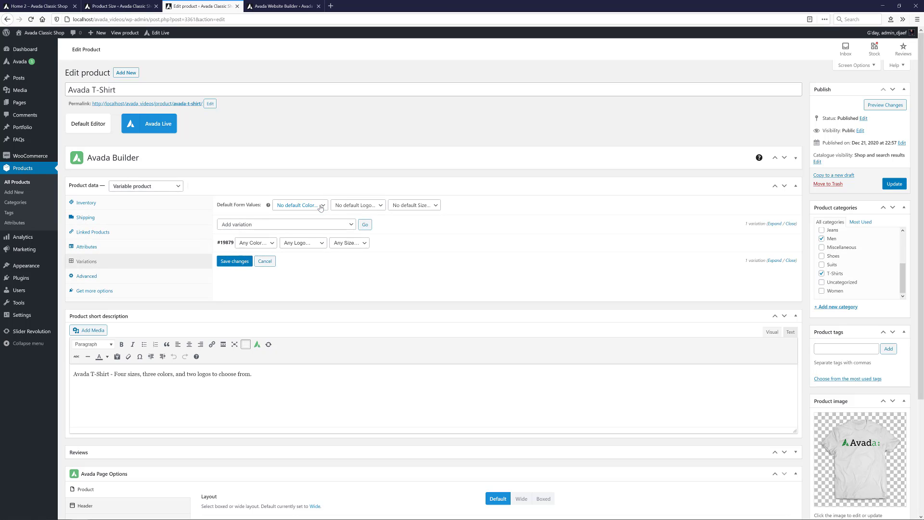
pyautogui.click(255, 243)
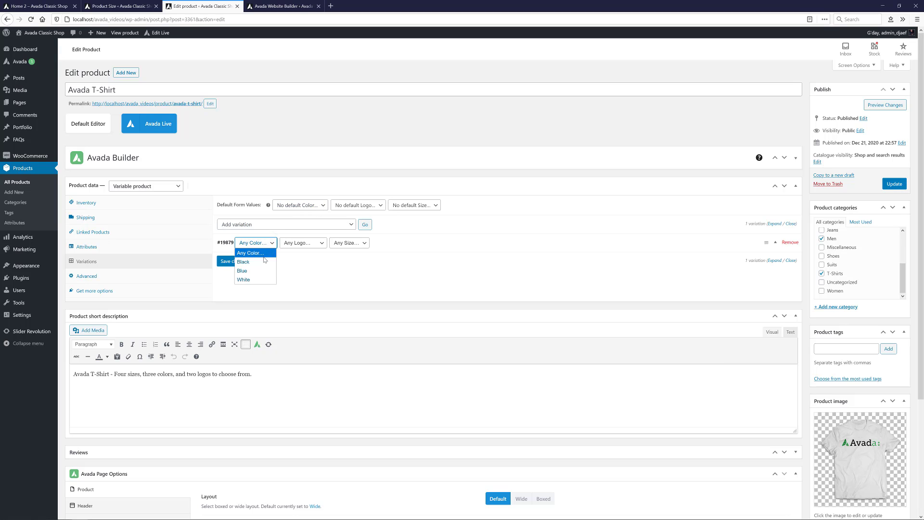
pyautogui.click(303, 243)
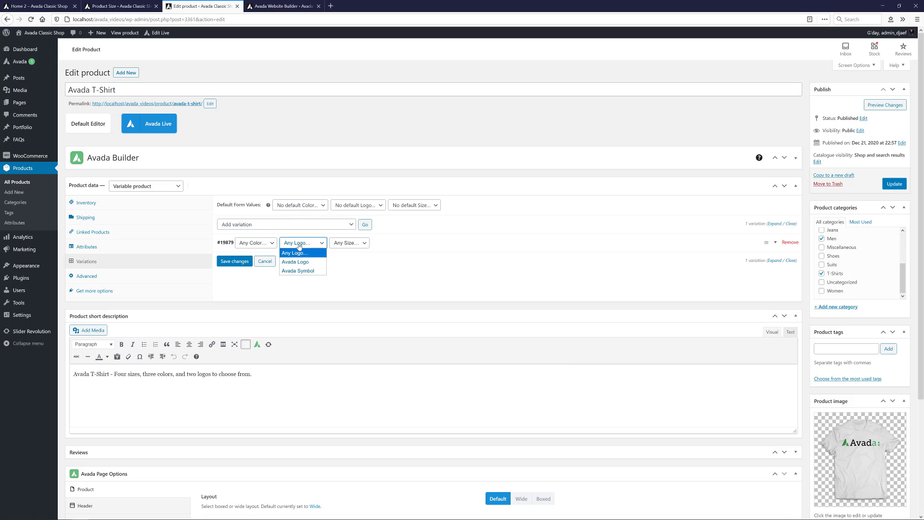
pyautogui.click(304, 253)
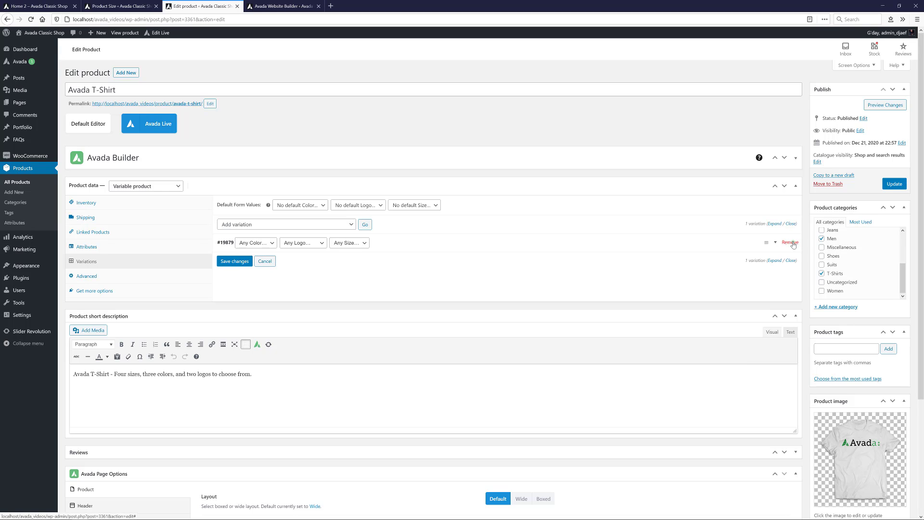
# Step: Remove the catch-all variation and confirm its deletion
pyautogui.click(789, 243)
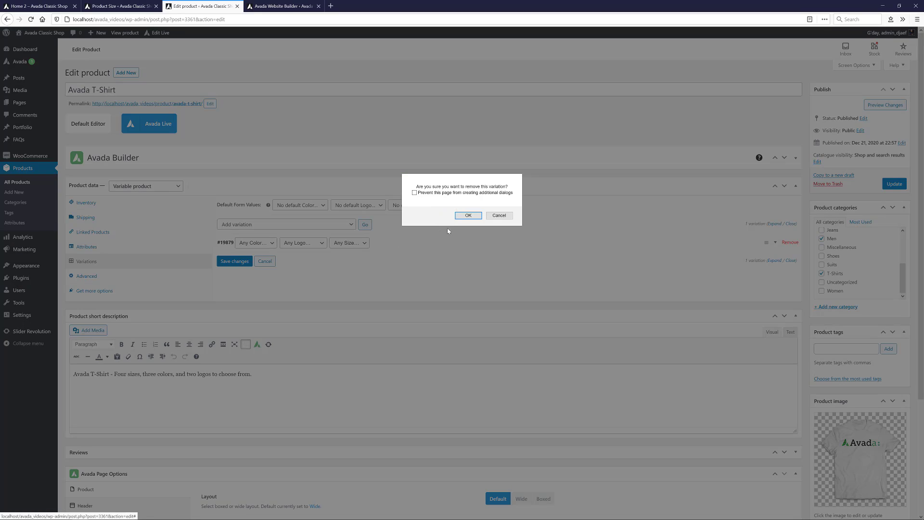
pyautogui.click(468, 214)
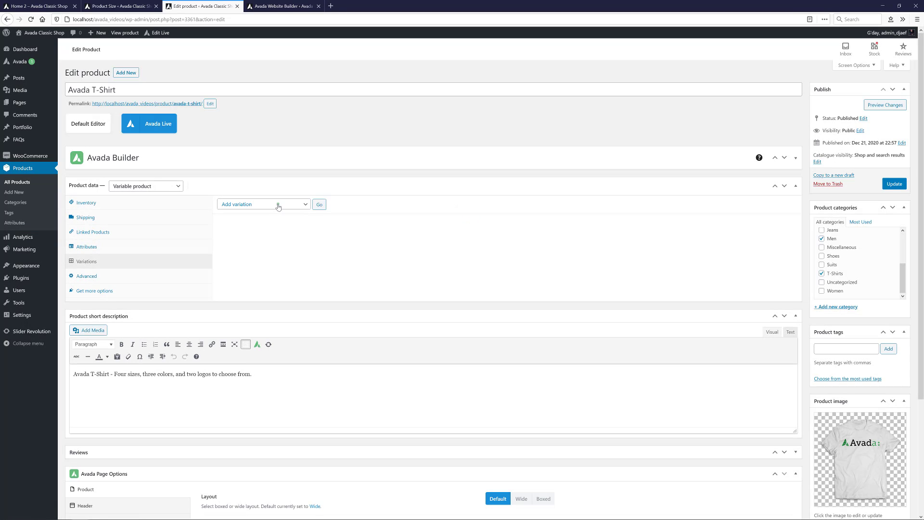
# Step: Create variations from all attributes, generating 24 combinations, and expand their details
pyautogui.click(263, 204)
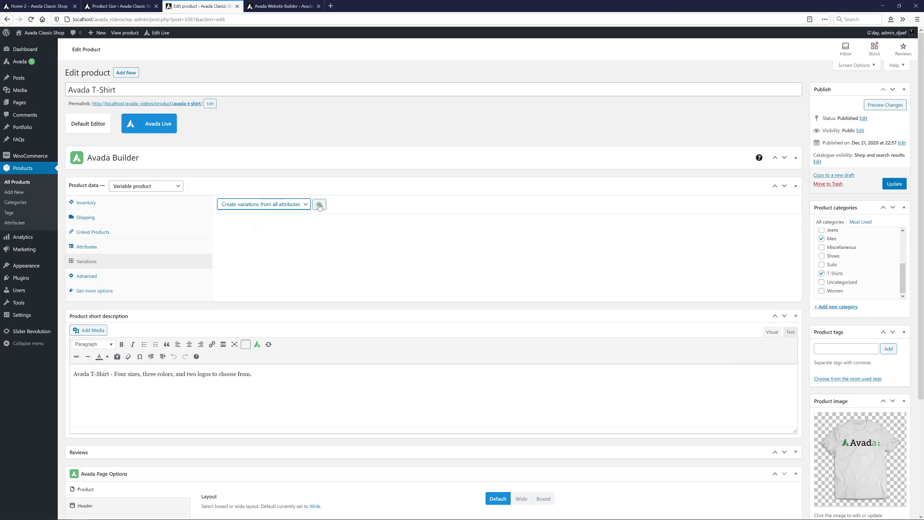
pyautogui.click(319, 204)
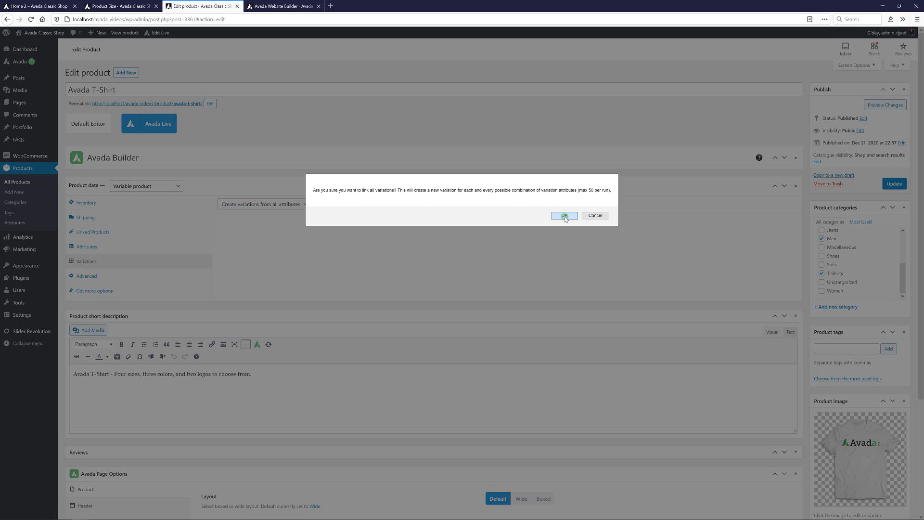
pyautogui.click(563, 215)
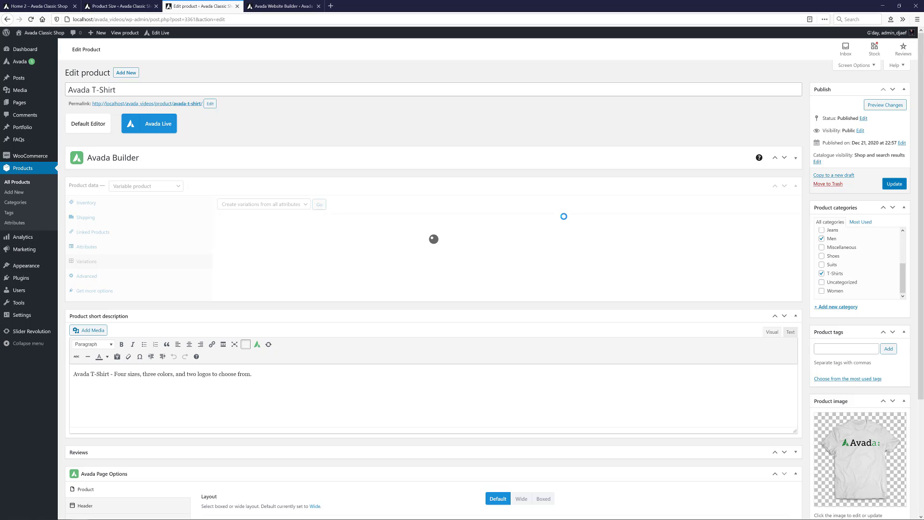
pyautogui.click(86, 261)
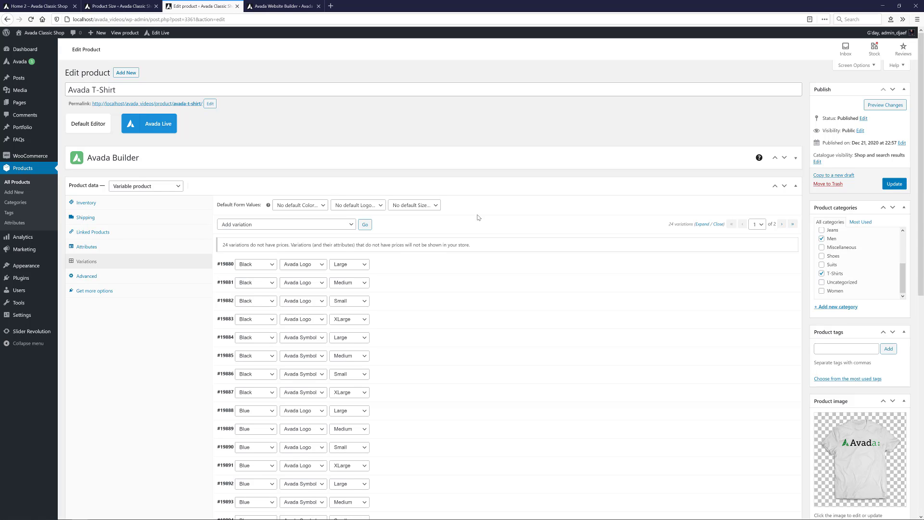
pyautogui.moveTo(700, 229)
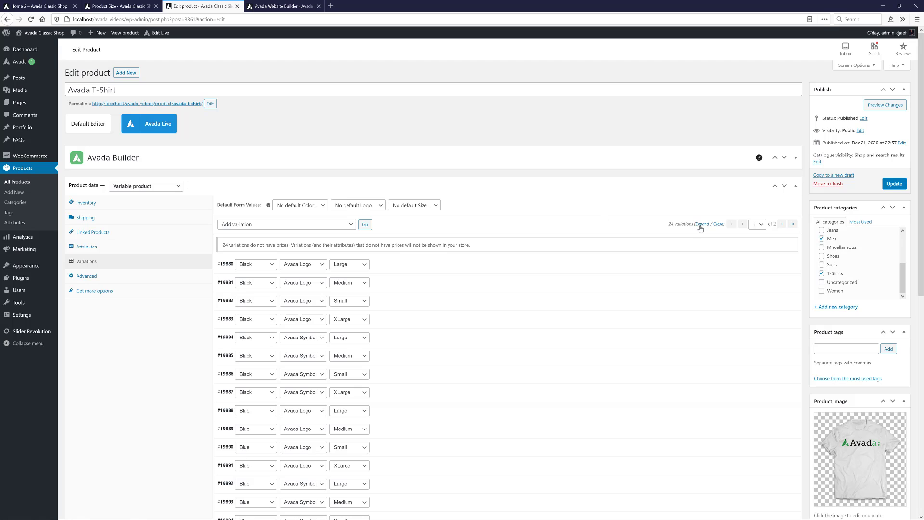
pyautogui.click(702, 224)
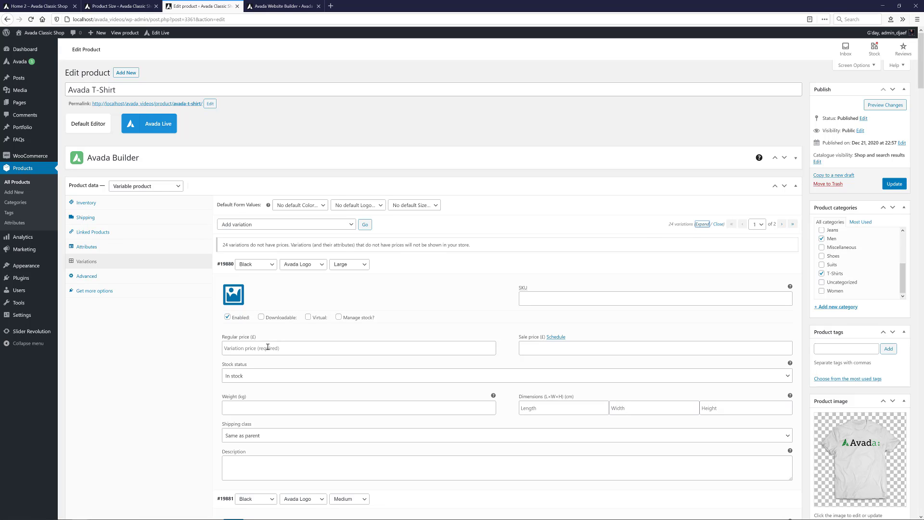
# Step: Give the first Black variation a regular price of 15 and the black Avada T-shirt image
pyautogui.click(358, 348)
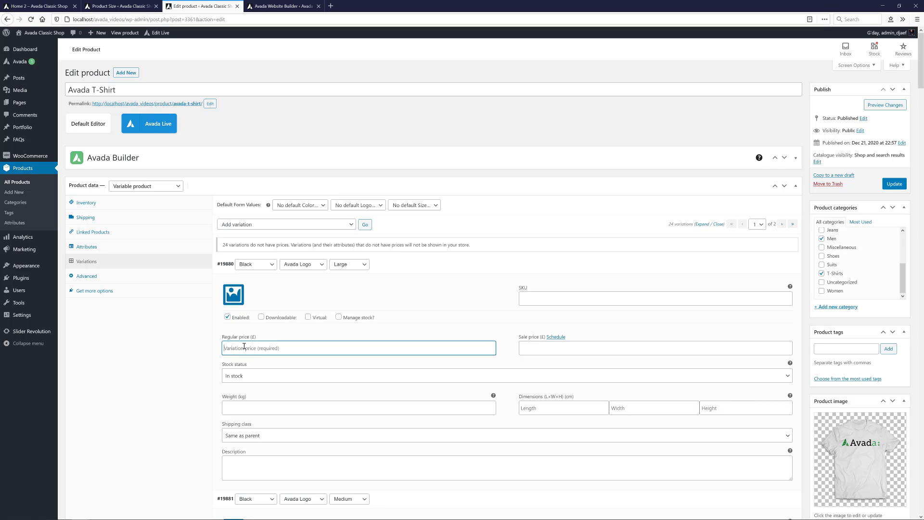
pyautogui.write('15')
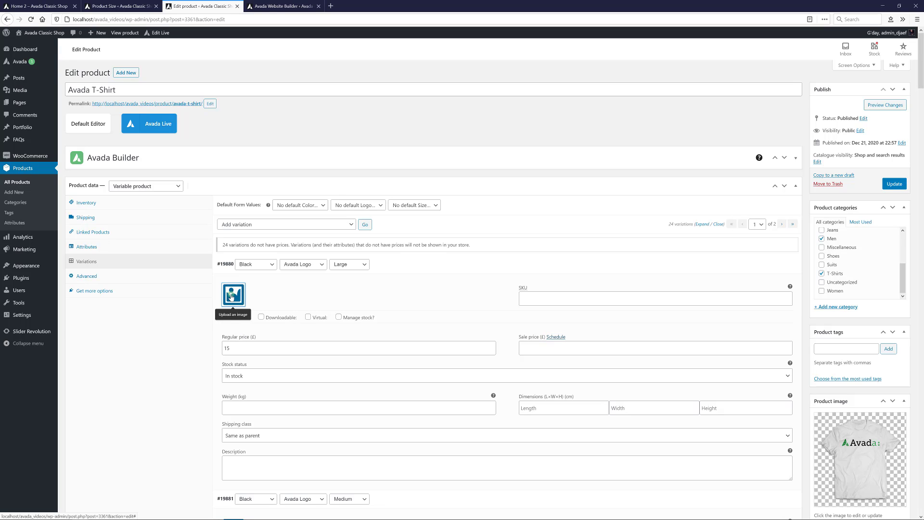
pyautogui.click(233, 295)
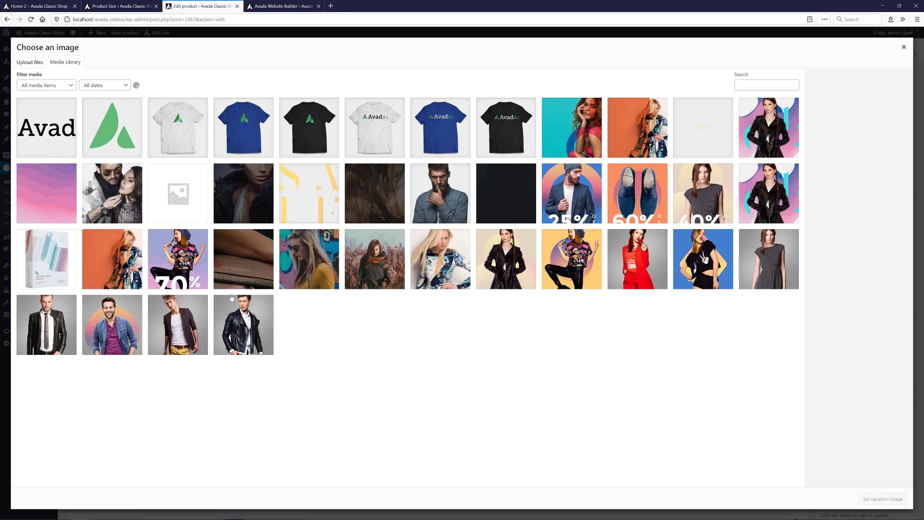
pyautogui.scroll(-3)
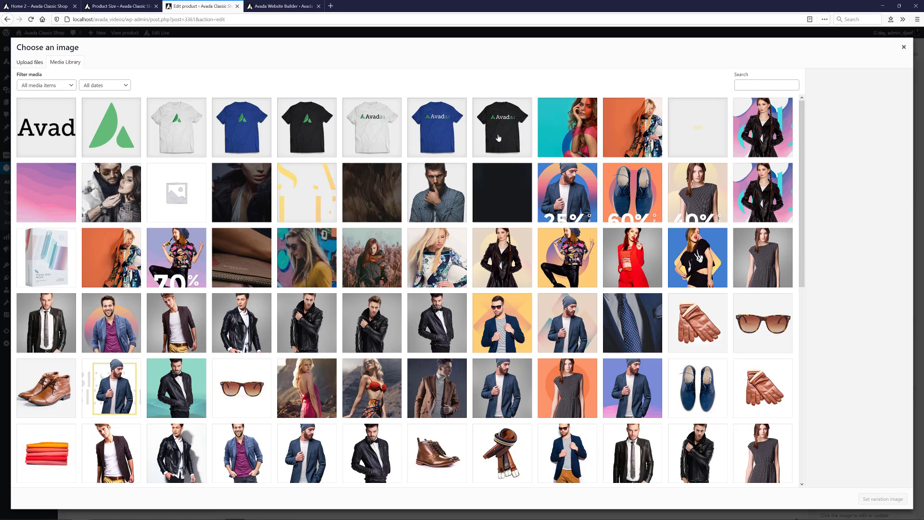
pyautogui.click(501, 127)
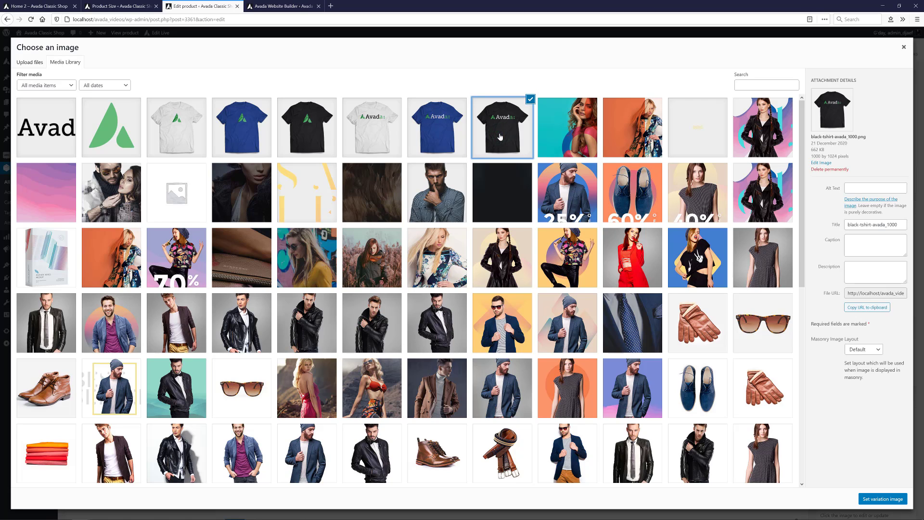
pyautogui.click(883, 498)
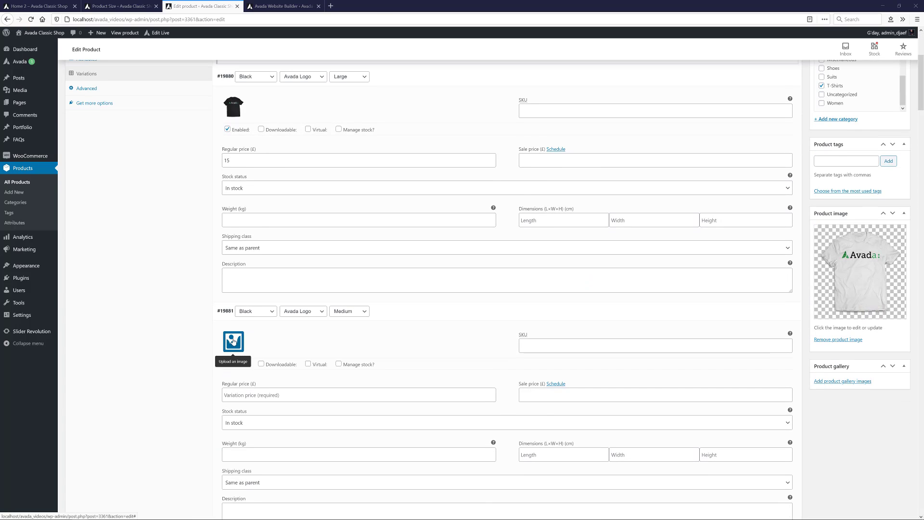
# Step: Give another Black variation a price of 15 and the same black T-shirt image
pyautogui.write('15')
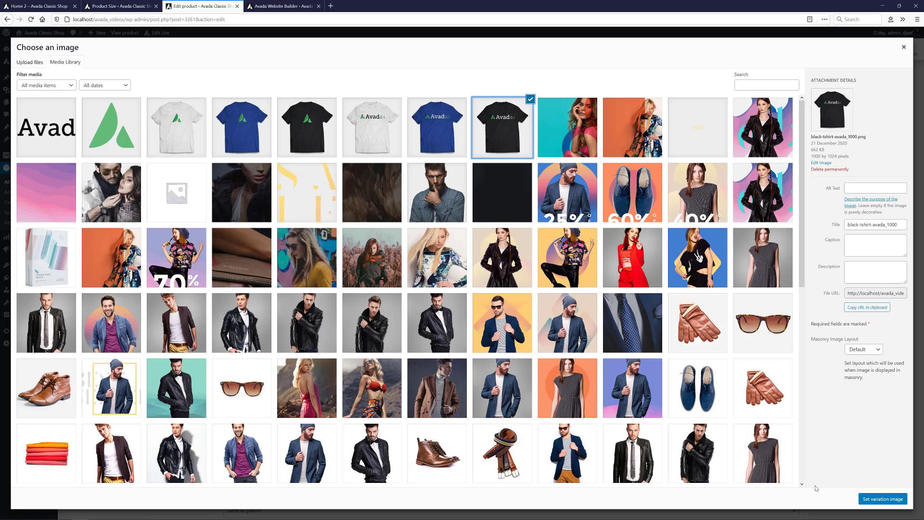
pyautogui.click(883, 498)
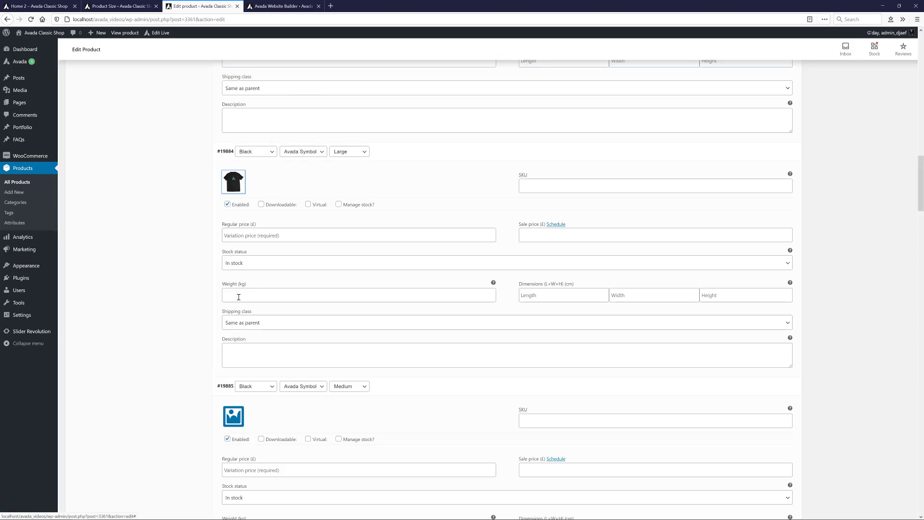
pyautogui.scroll(3)
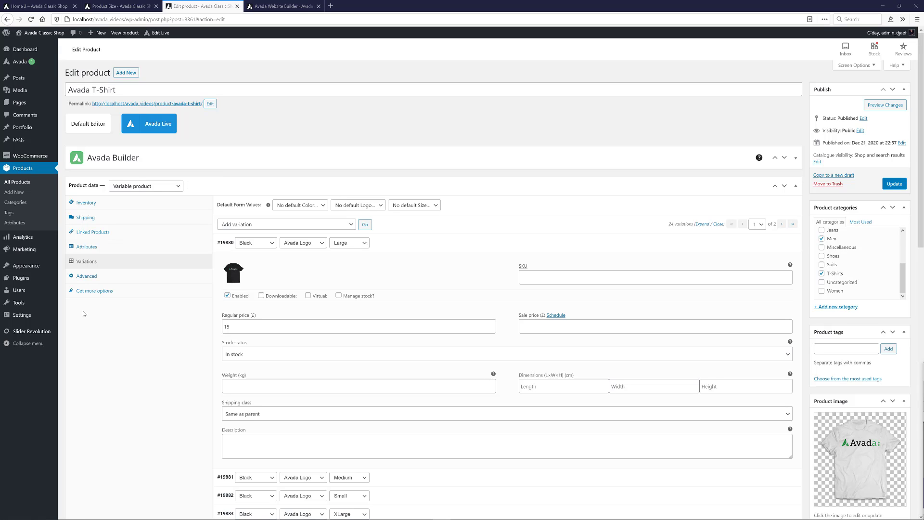
pyautogui.moveTo(326, 282)
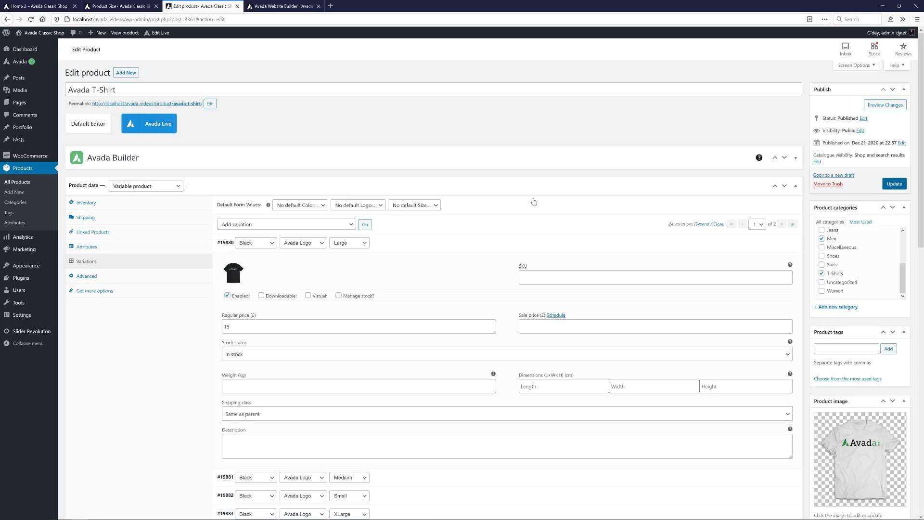
# Step: Update the Avada T-Shirt product to save its variations, then return to the Avada dashboard
pyautogui.click(893, 183)
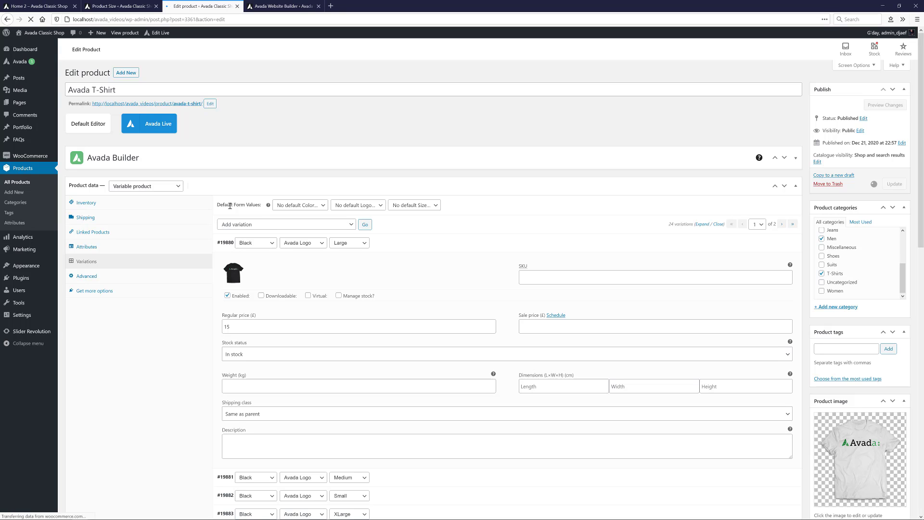
pyautogui.click(893, 182)
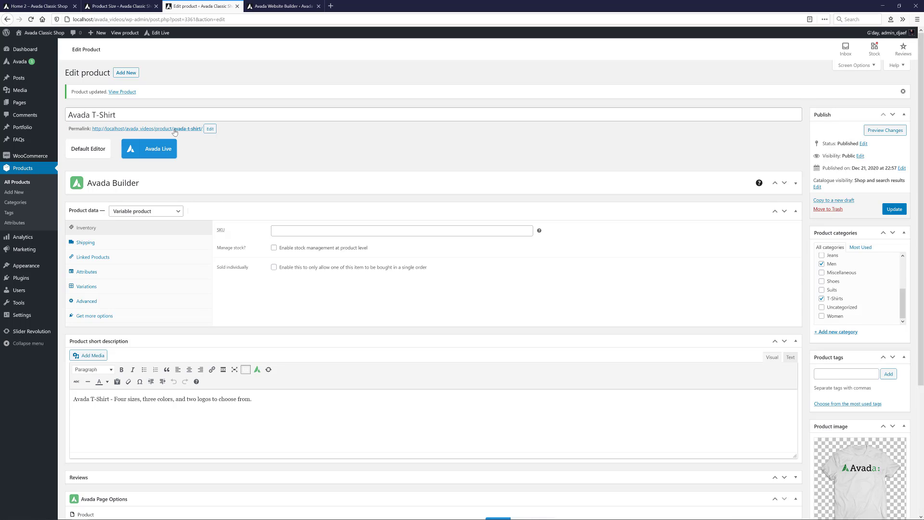
pyautogui.click(122, 92)
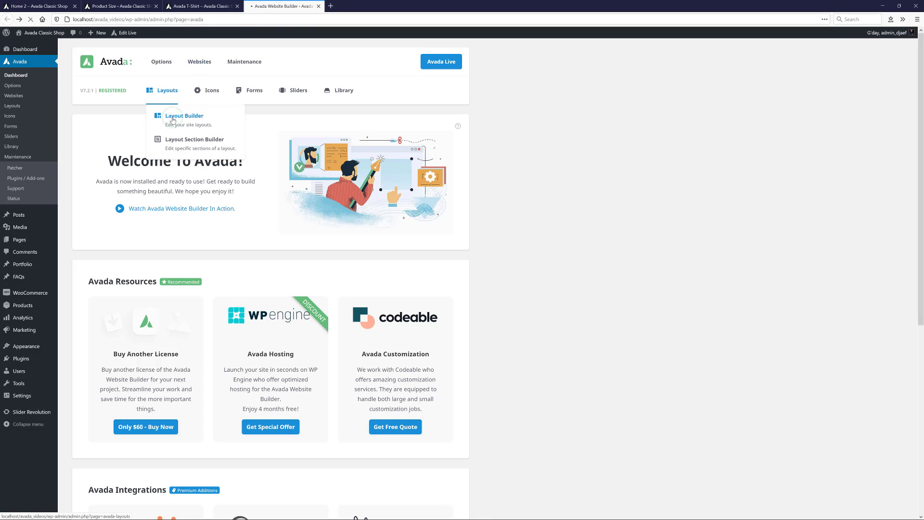
# Step: Create a new layout named 'Single Product' in Avada's Layout Builder
pyautogui.click(183, 116)
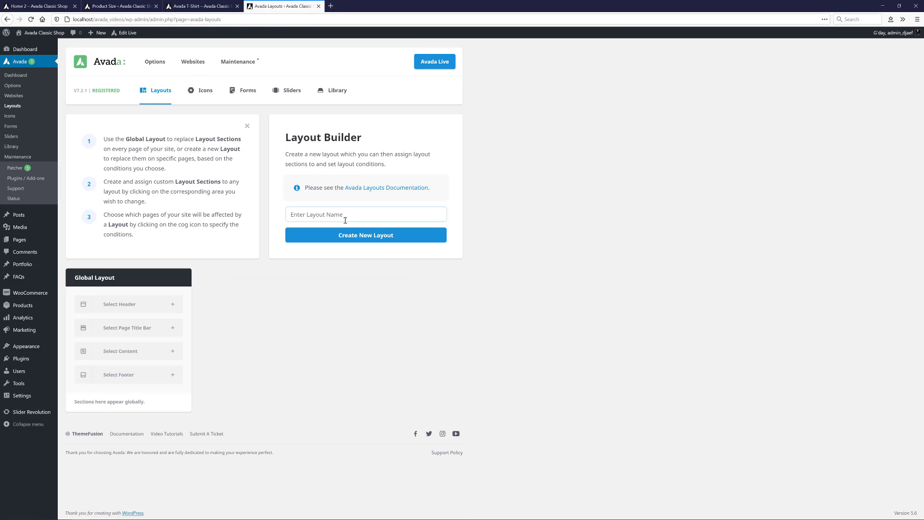
pyautogui.write('Single Product')
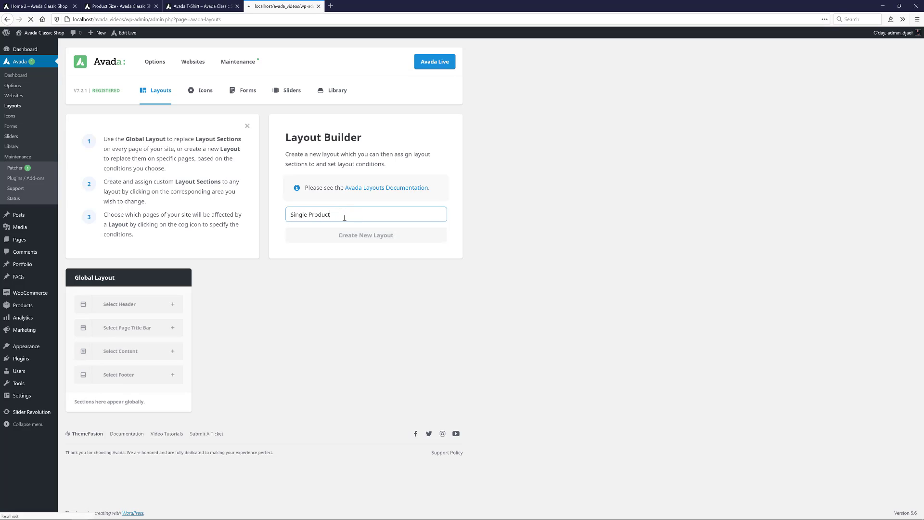
pyautogui.click(366, 235)
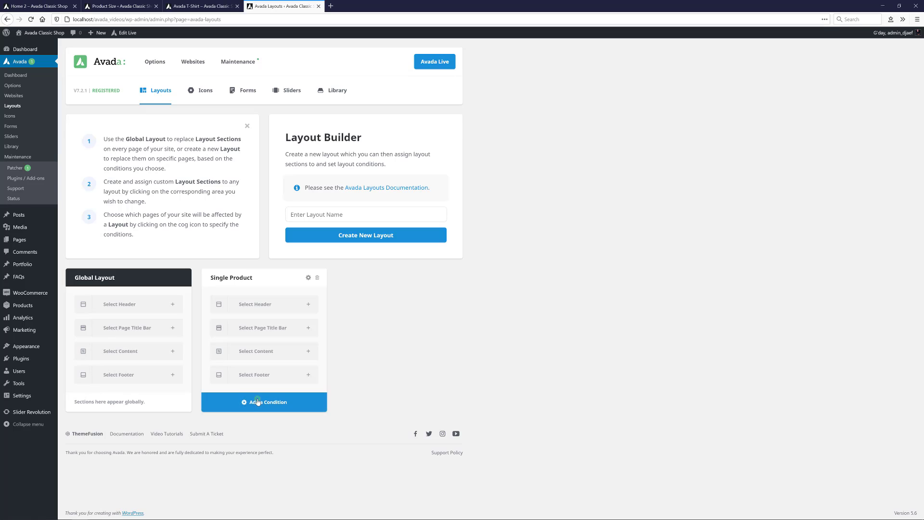
# Step: Add an All Products condition to the Single Product layout and close Layout Conditions
pyautogui.click(264, 401)
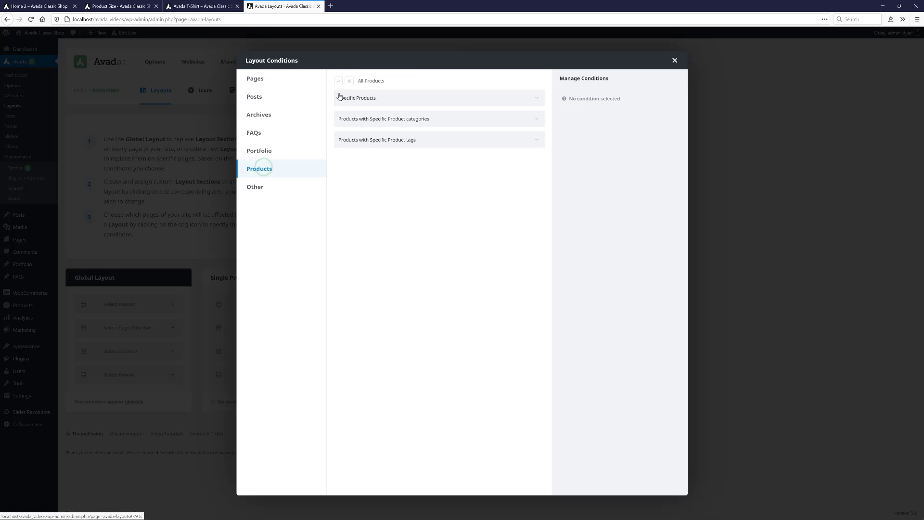
pyautogui.click(338, 81)
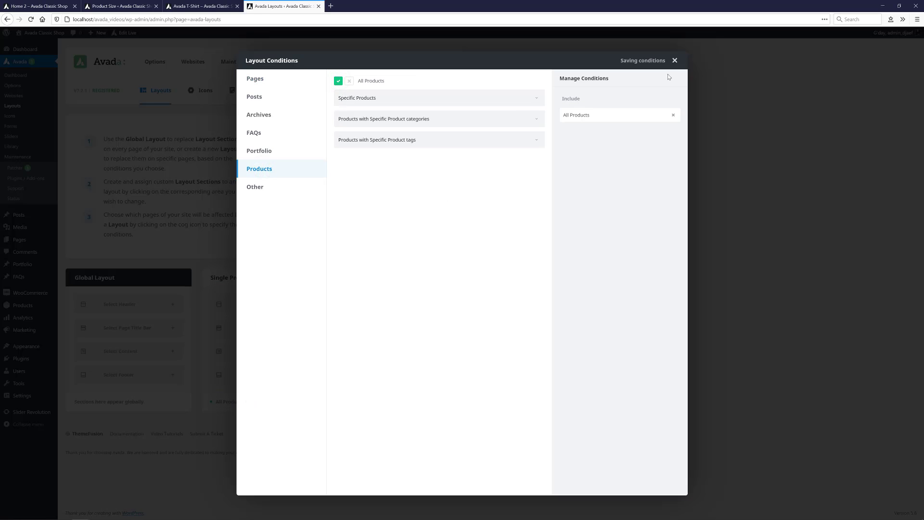
pyautogui.click(675, 59)
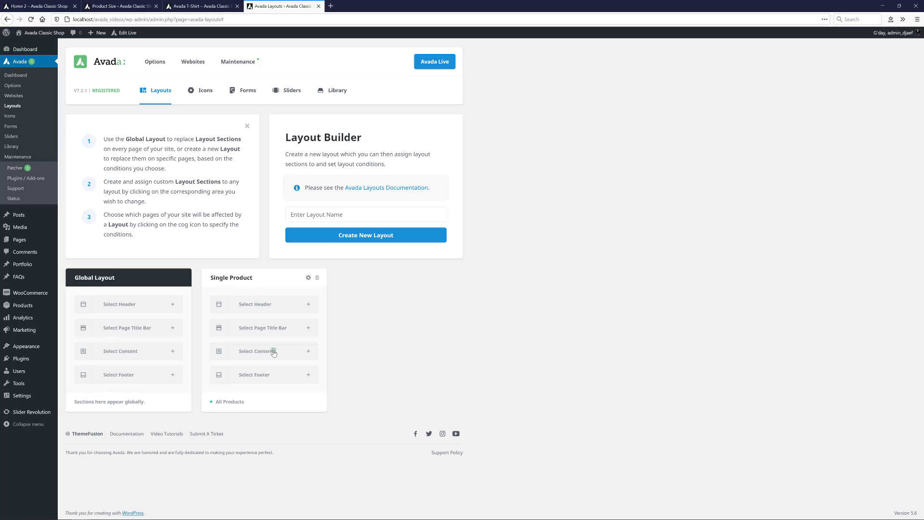
# Step: Create a content section named 'Products' in the Single Product layout and start editing it
pyautogui.click(264, 351)
pyautogui.write('Products')
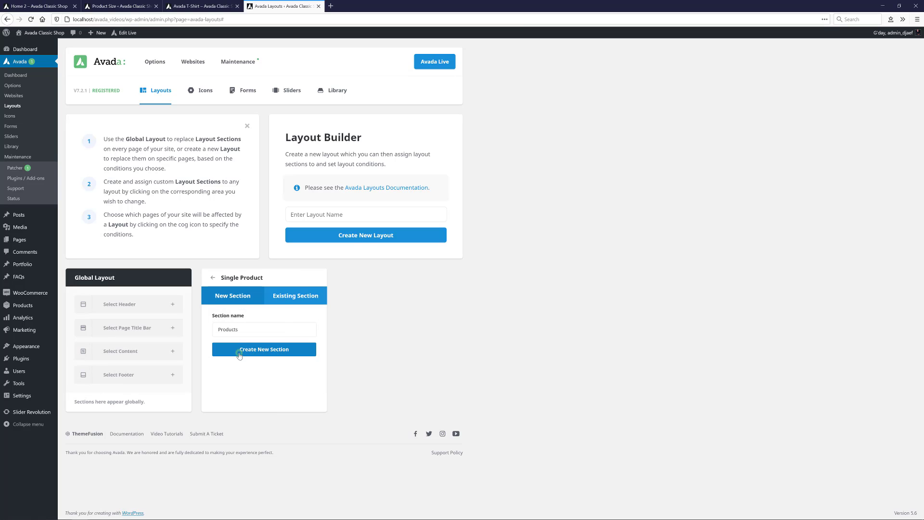
pyautogui.click(264, 348)
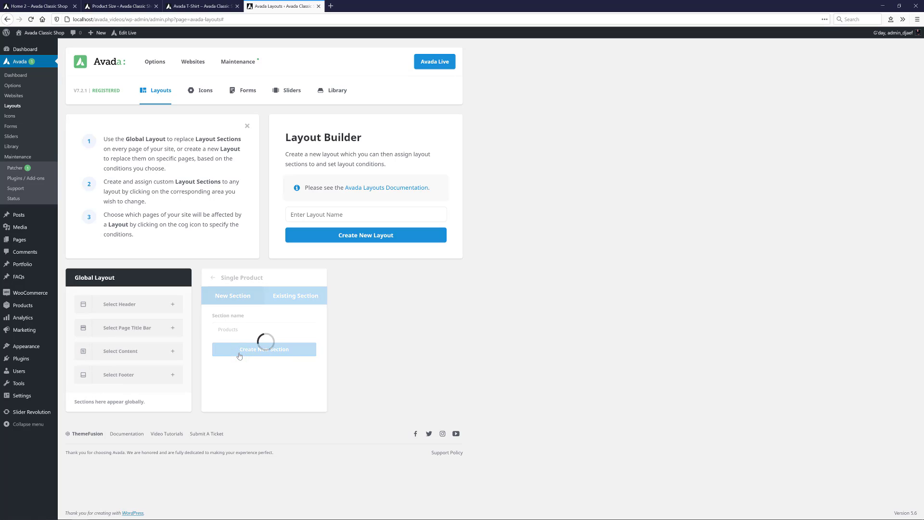
pyautogui.click(264, 348)
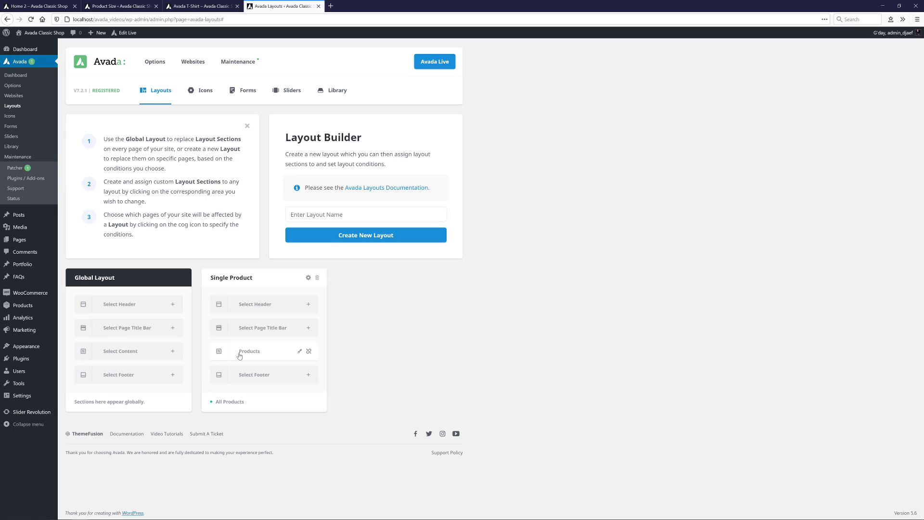
pyautogui.click(299, 351)
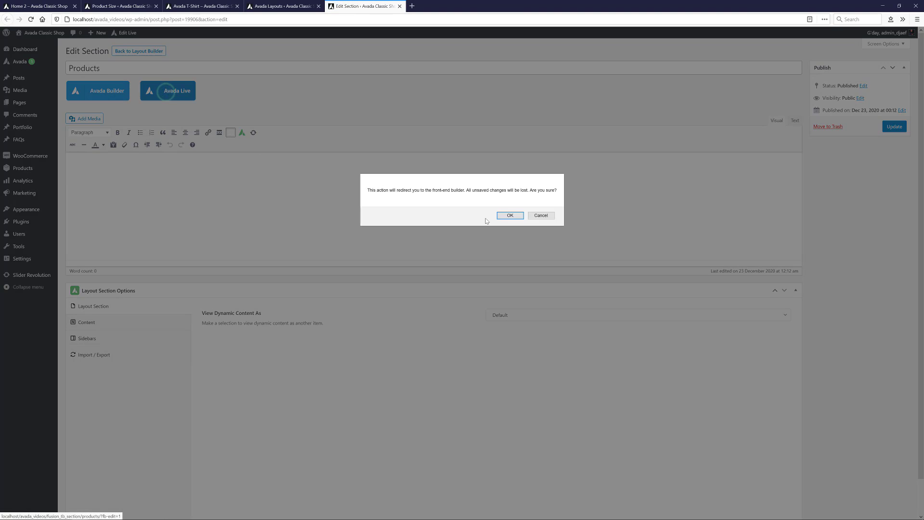
# Step: Import a prebuilt single-product layout from the Avada Builder Library into the Products section
pyautogui.click(509, 215)
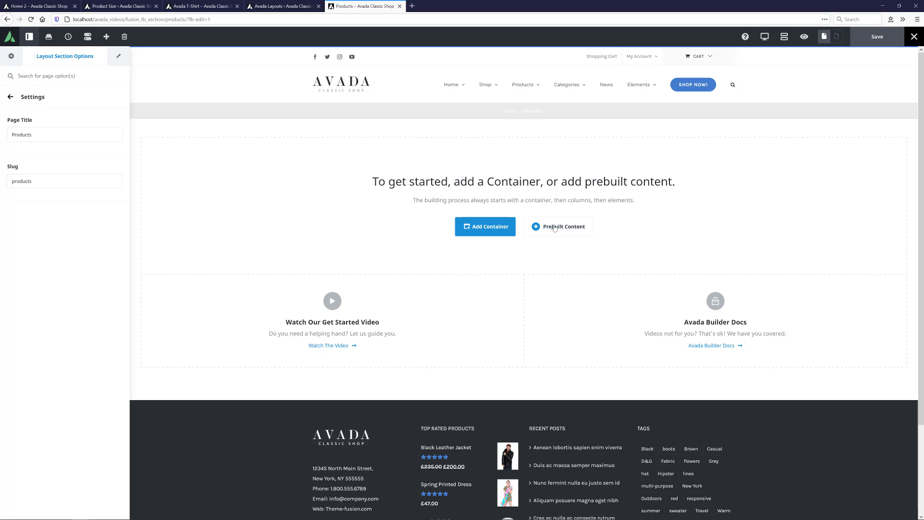
pyautogui.click(557, 227)
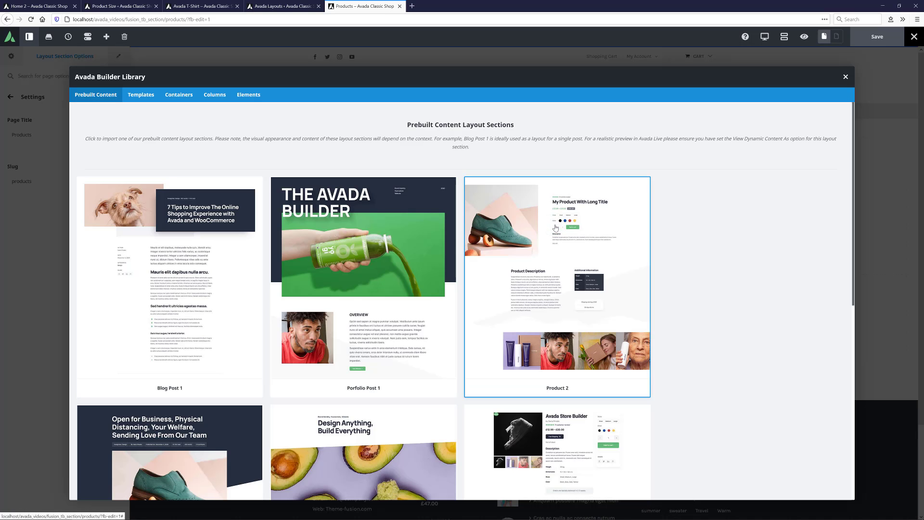
pyautogui.scroll(-3)
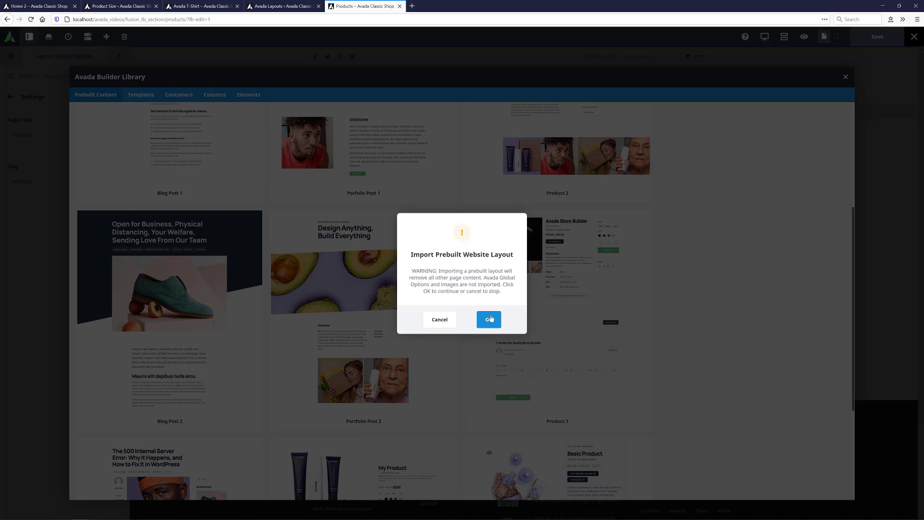
pyautogui.click(489, 319)
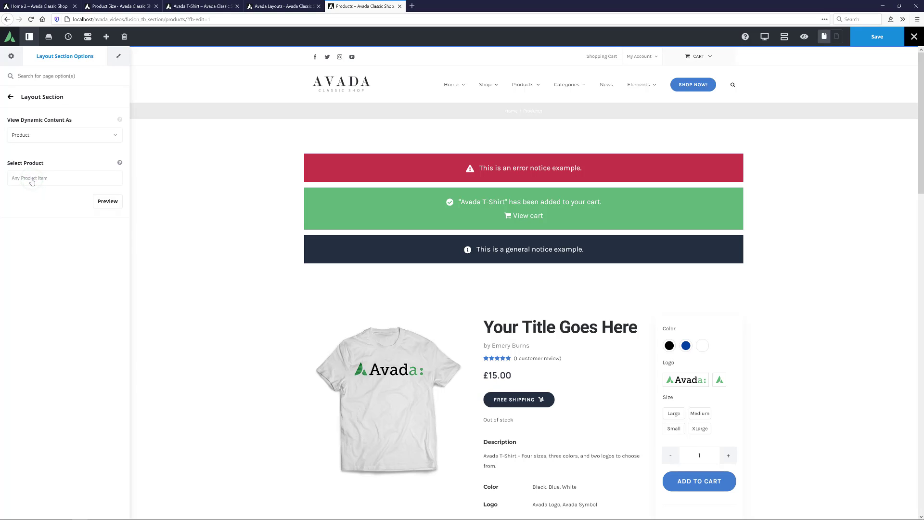
# Step: Preview the layout with the Avada T-Shirt product and select the Woo Add To Cart element for editing
pyautogui.click(64, 178)
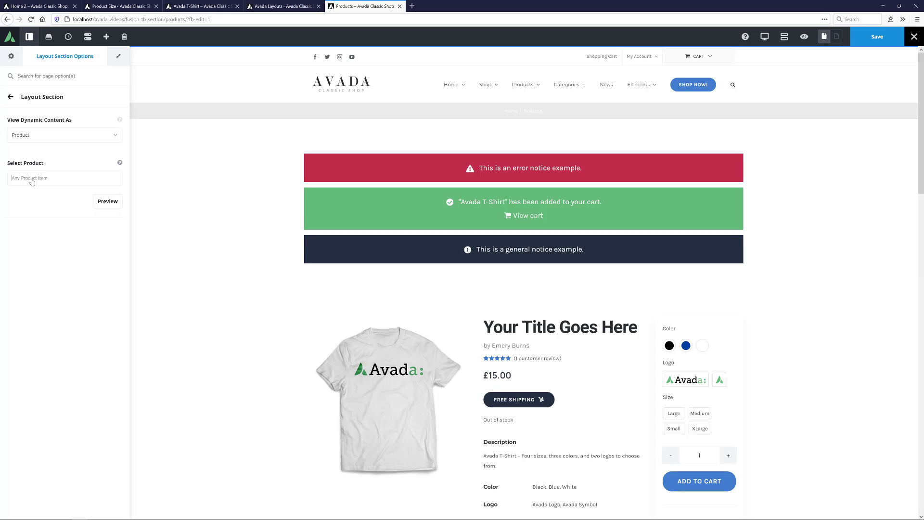
pyautogui.write('Avada')
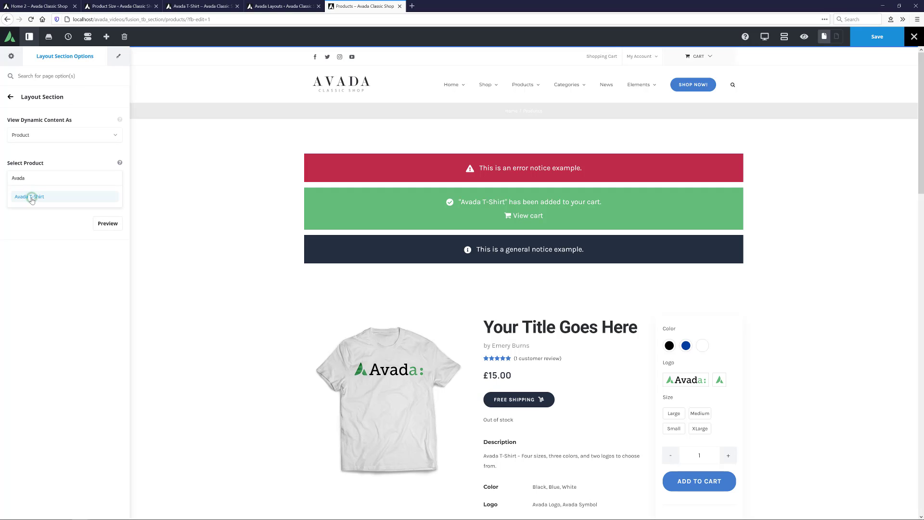
pyautogui.click(29, 196)
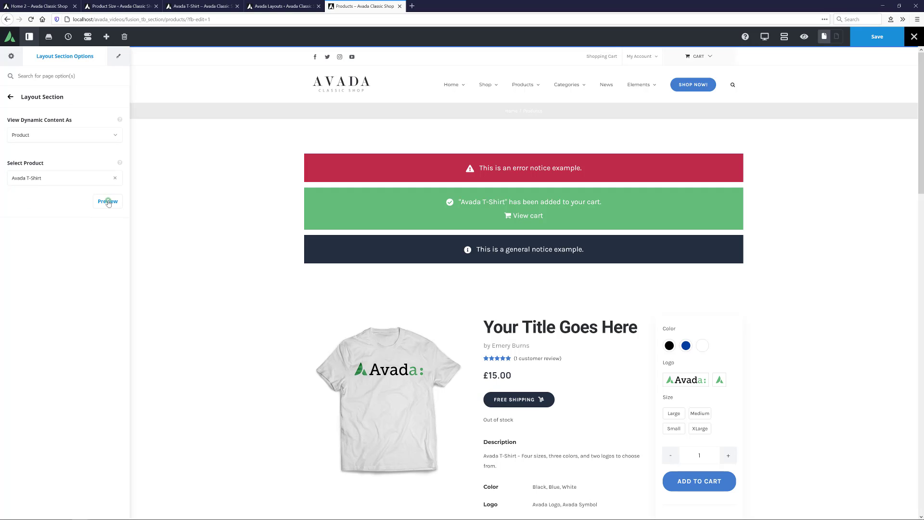
pyautogui.click(107, 202)
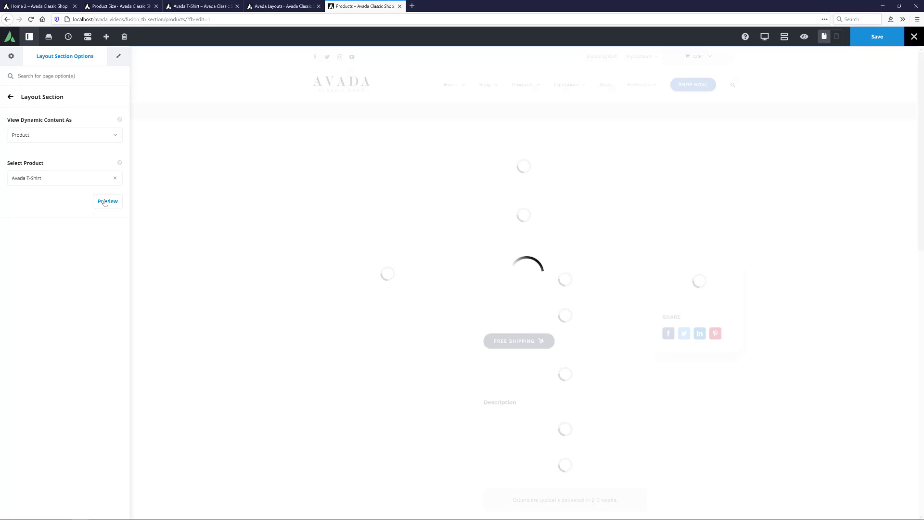
pyautogui.click(106, 201)
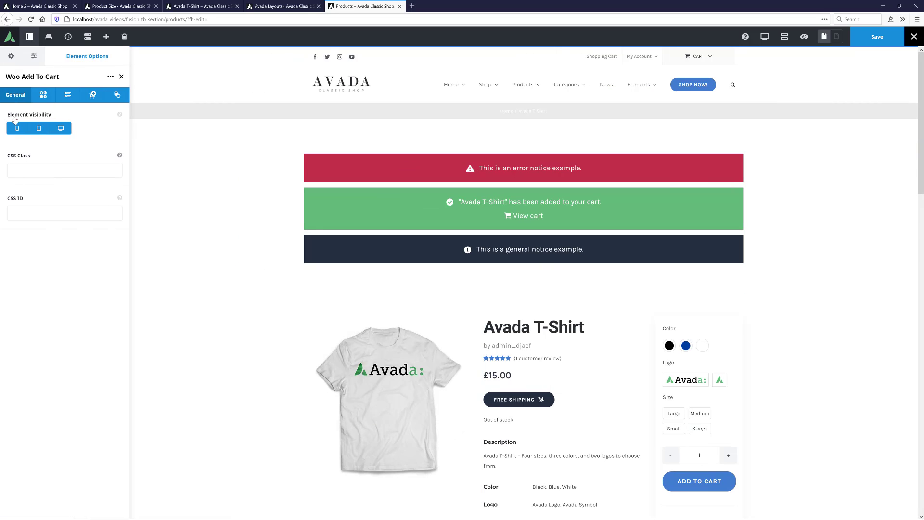
# Step: On Variations, set pink Swatch Active Background and Border colours and button swatch width 85px
pyautogui.click(42, 95)
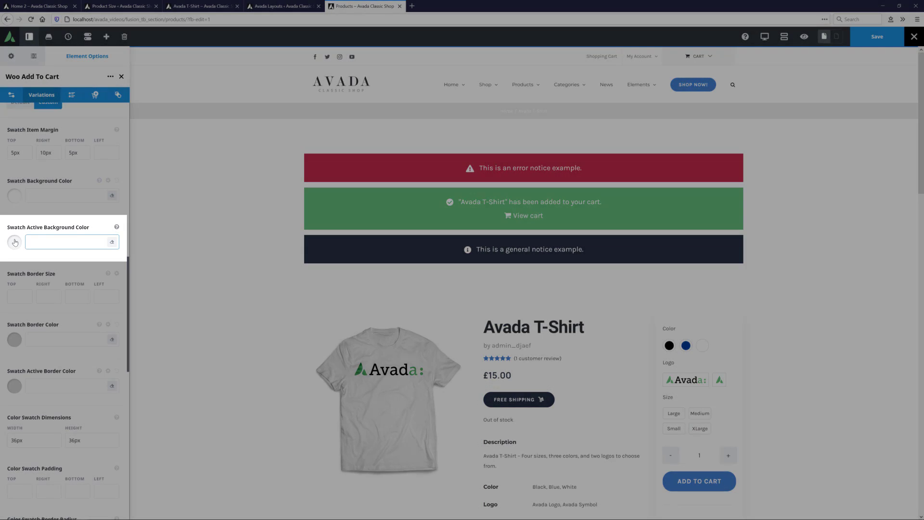
pyautogui.click(14, 242)
pyautogui.write('#e8a2b9')
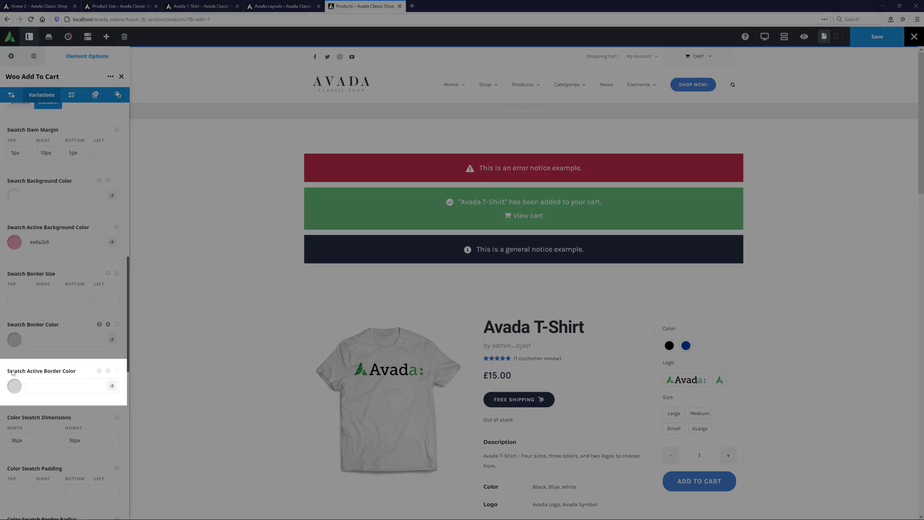
pyautogui.click(14, 386)
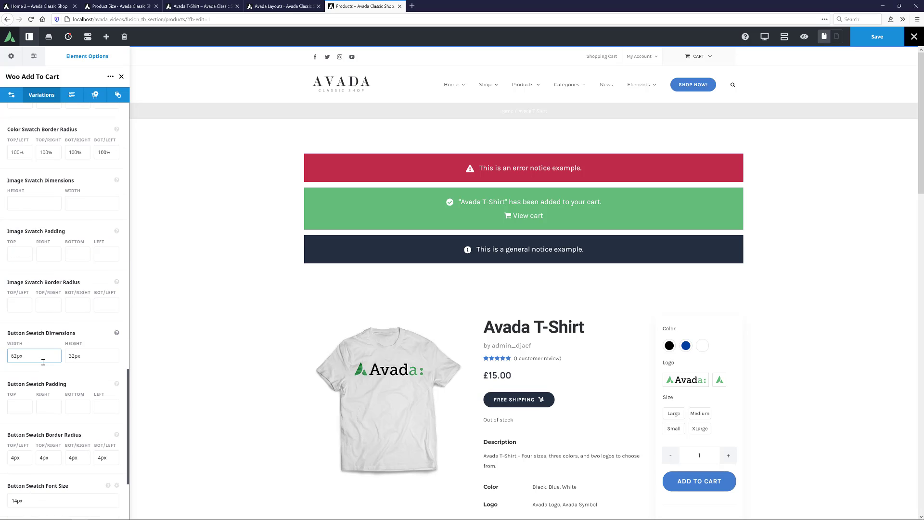
pyautogui.tripleClick(34, 355)
pyautogui.write('85')
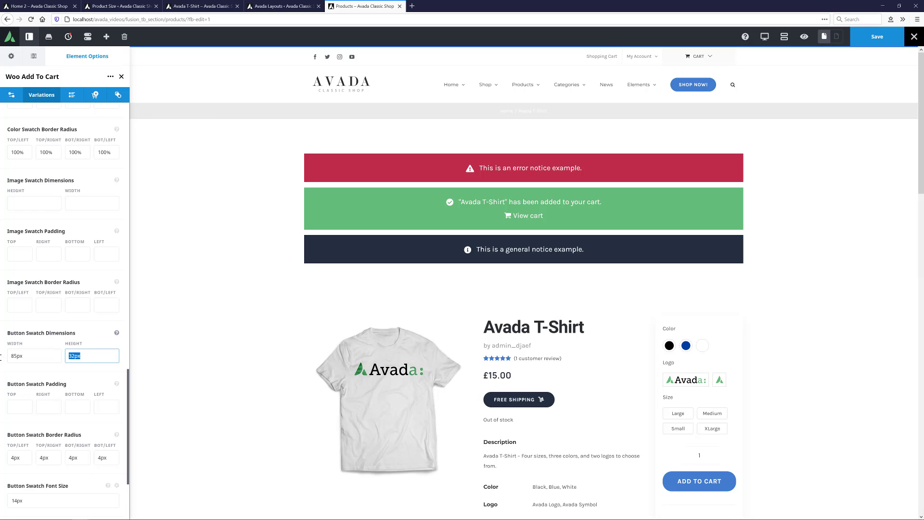
pyautogui.scroll(-3)
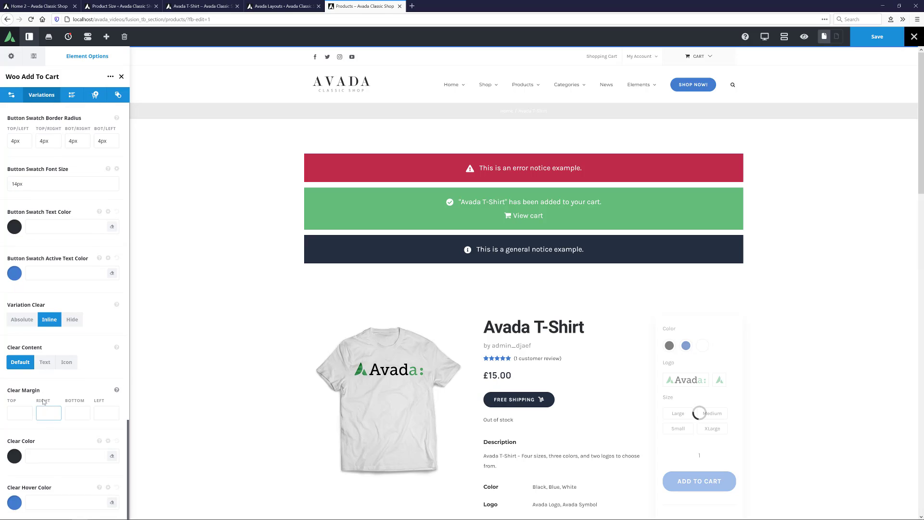
# Step: Set Clear Content to Text with the clear text 'Clear Selection'
pyautogui.click(44, 362)
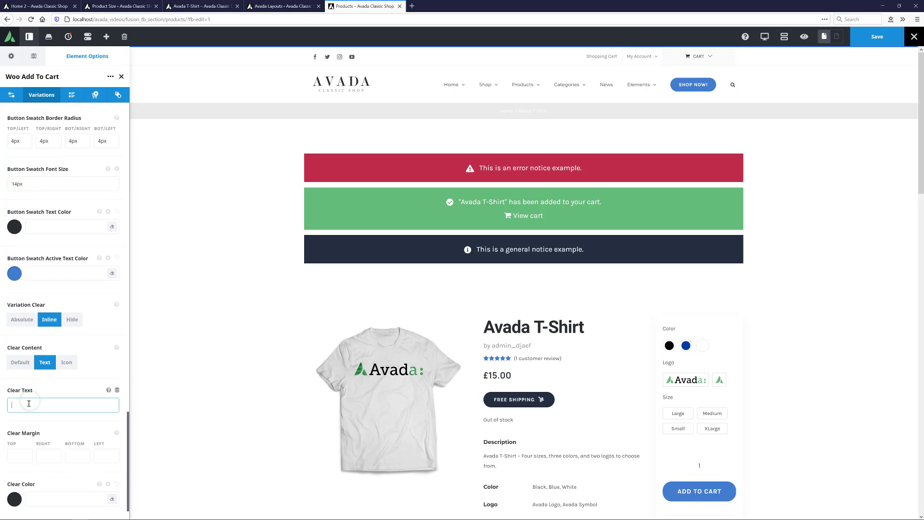
pyautogui.write('Clear Selection')
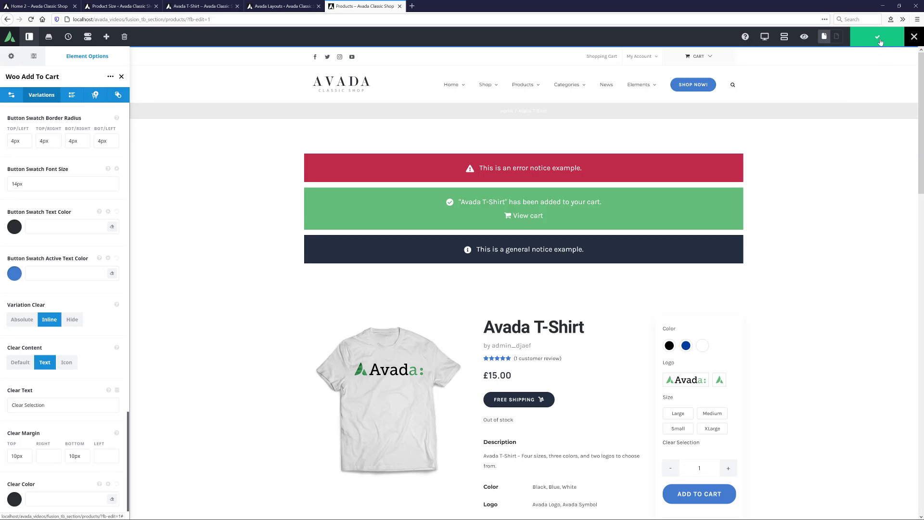
pyautogui.moveTo(876, 37)
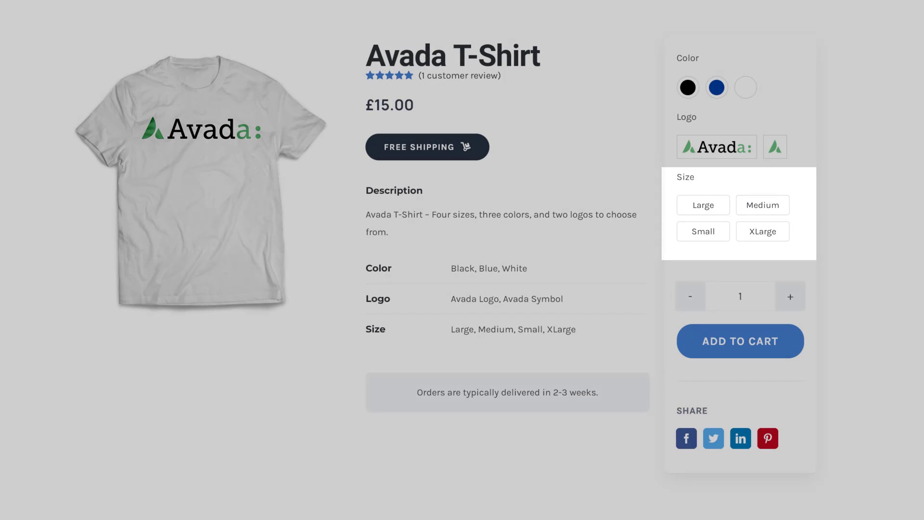
# Step: Try colour, logo and size swatches, attempt Add to Cart on an unavailable combination and dismiss the alert
pyautogui.click(688, 87)
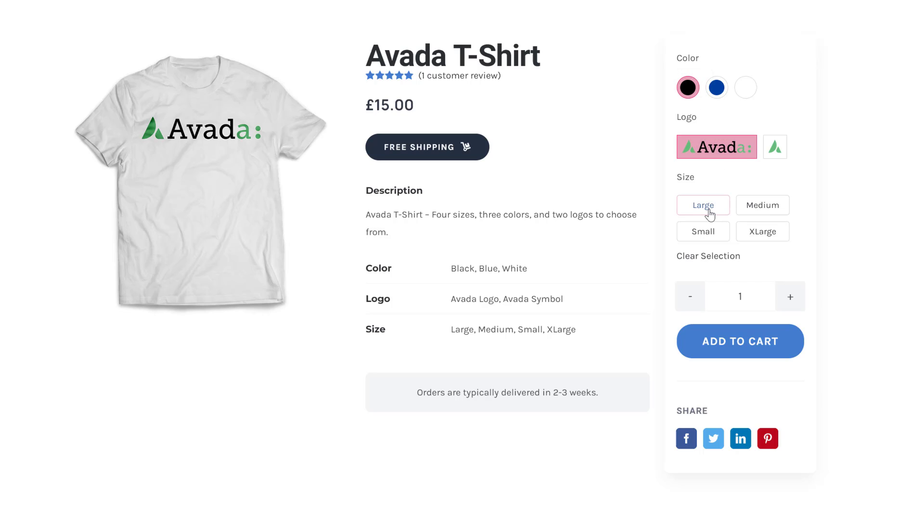
pyautogui.click(703, 205)
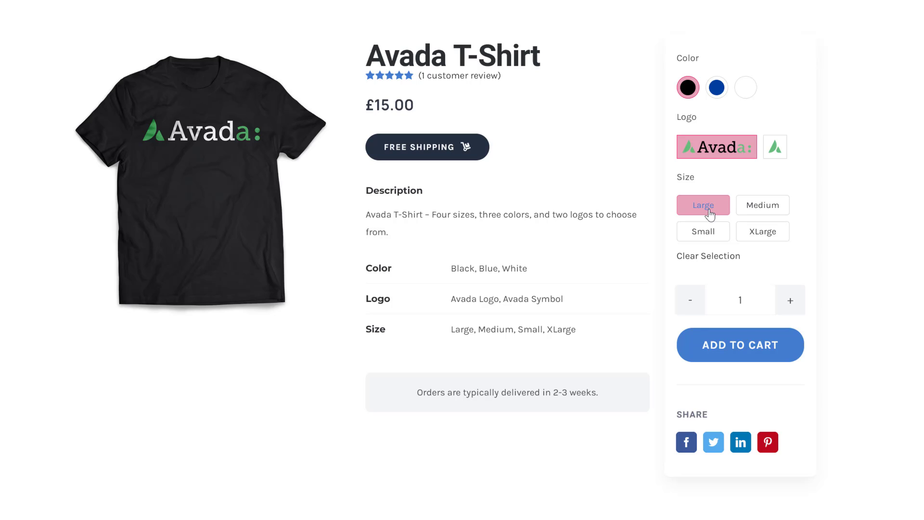
pyautogui.click(774, 146)
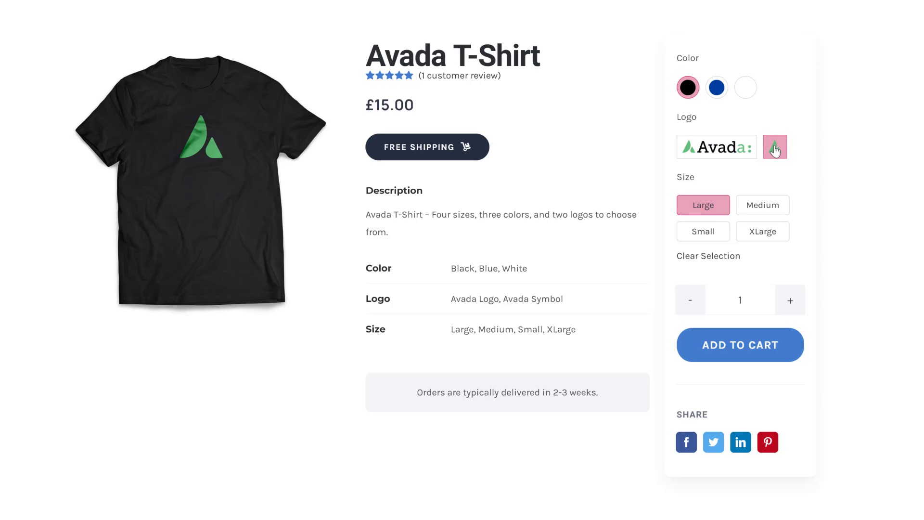
pyautogui.click(716, 87)
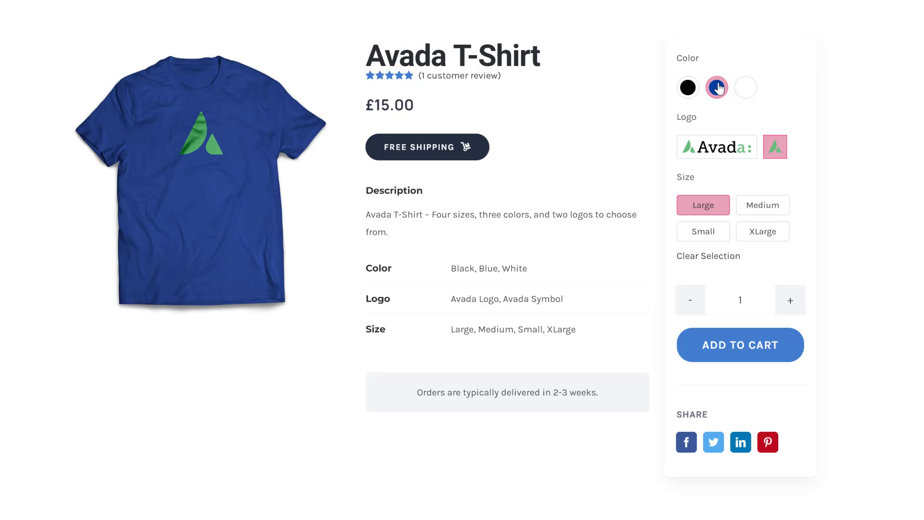
pyautogui.click(745, 88)
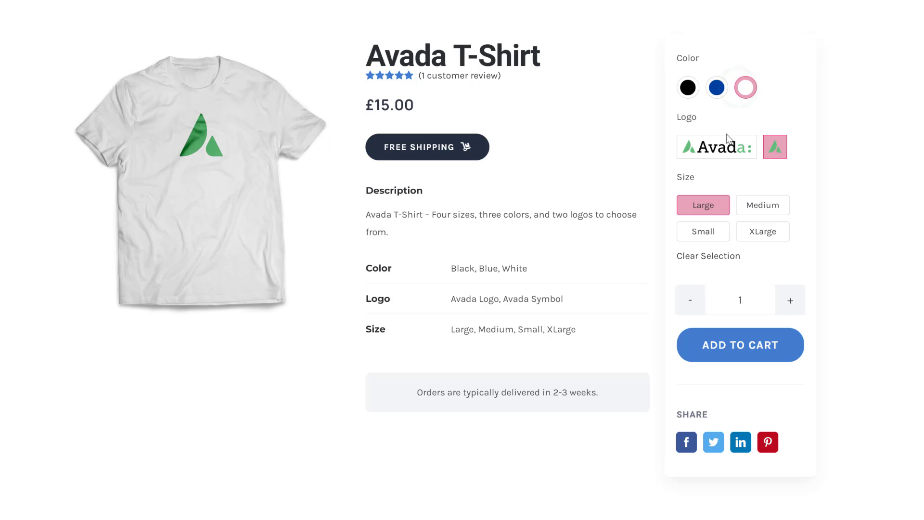
pyautogui.click(716, 147)
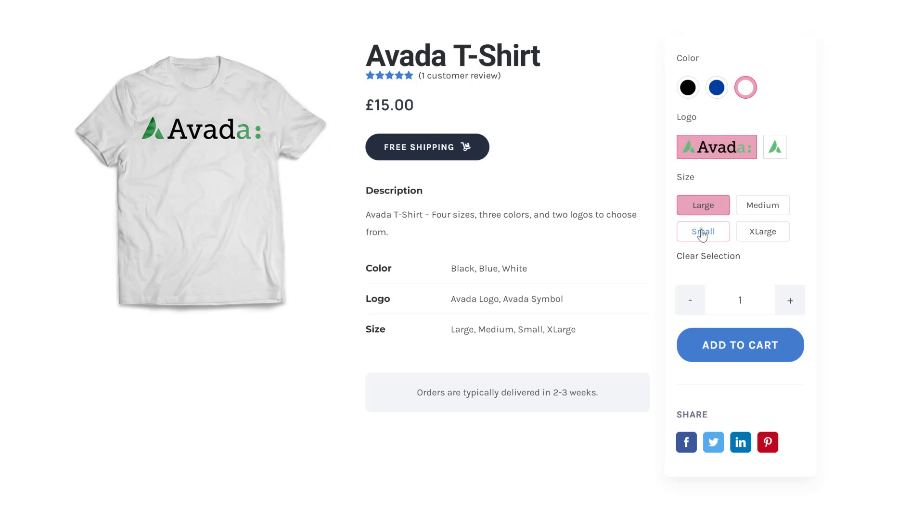
pyautogui.click(702, 231)
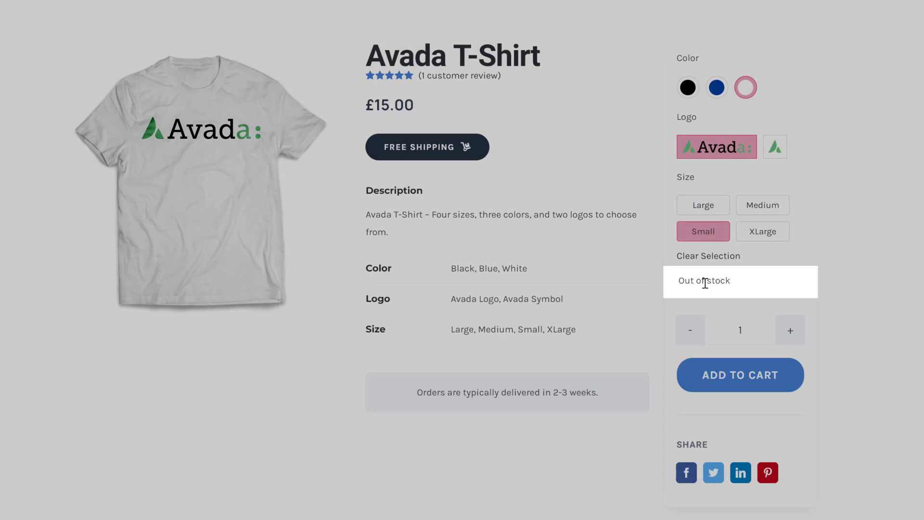
pyautogui.click(740, 374)
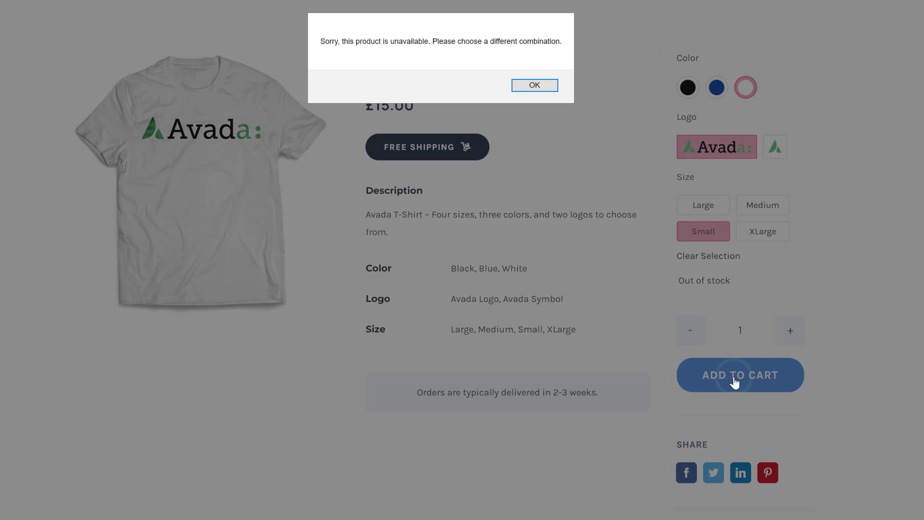
pyautogui.click(534, 85)
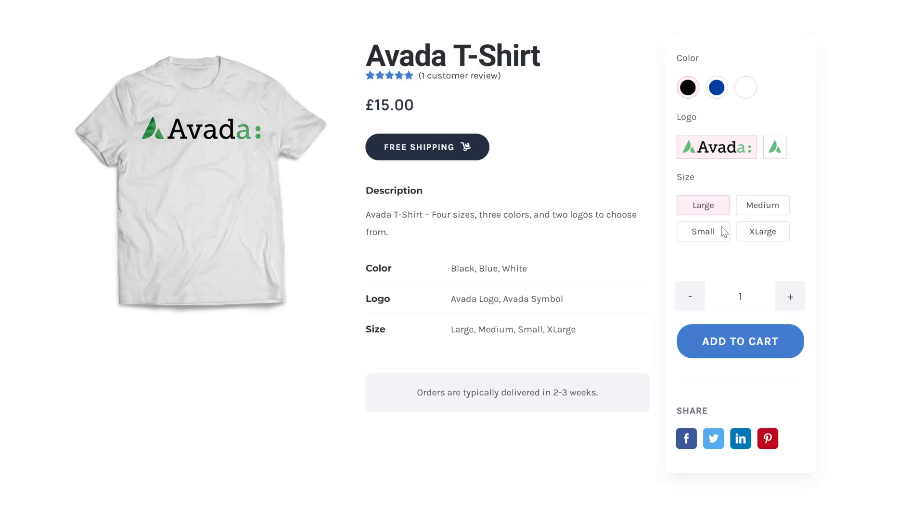
# Step: Select Black, Avada logo, Large and raise the quantity to 2
pyautogui.click(687, 88)
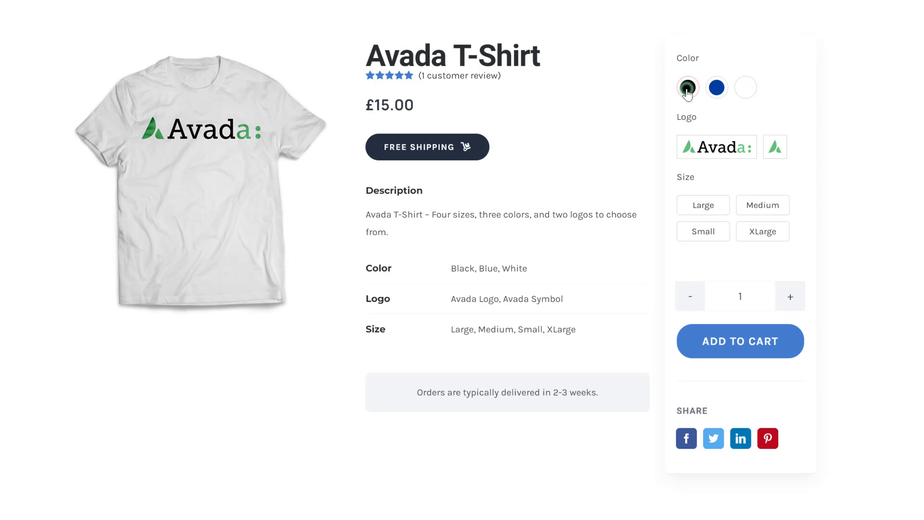
pyautogui.click(717, 146)
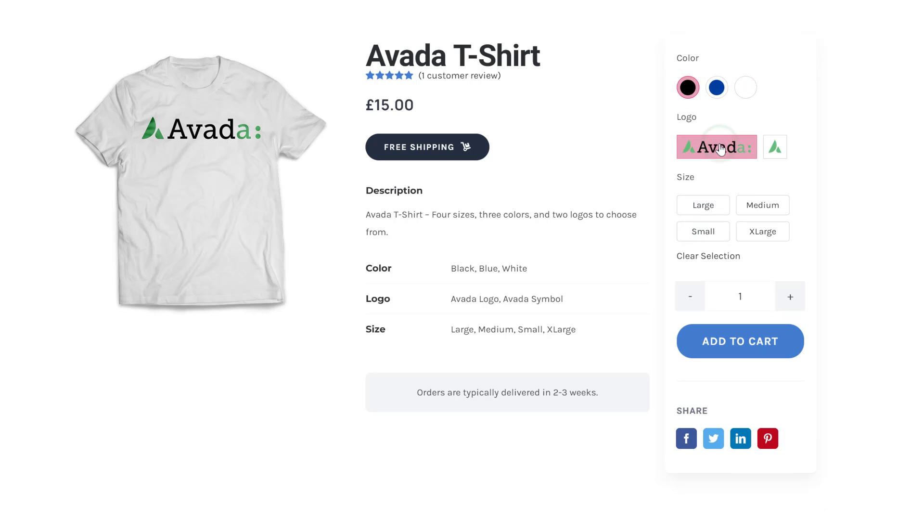
pyautogui.click(703, 205)
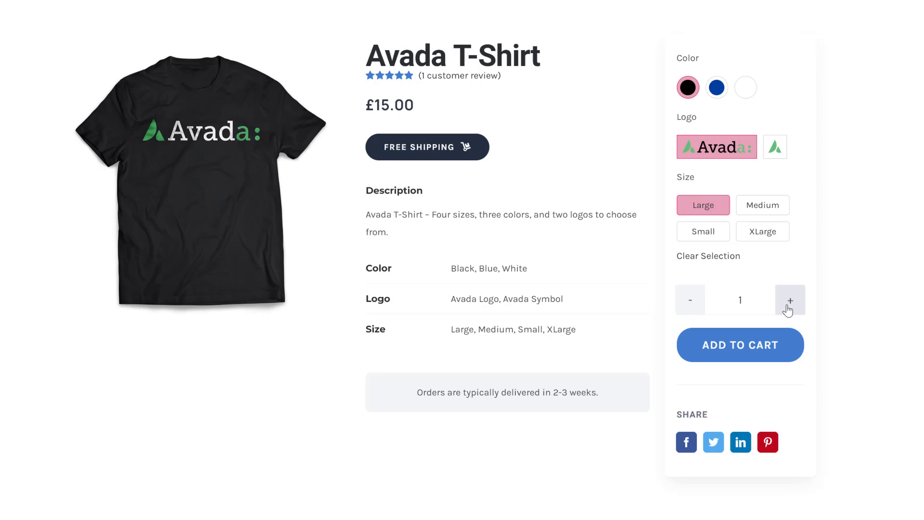
pyautogui.click(789, 300)
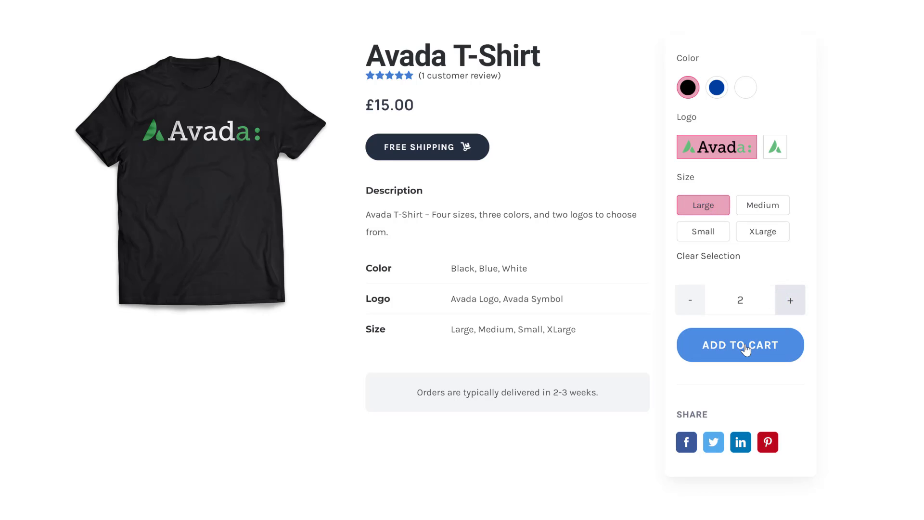